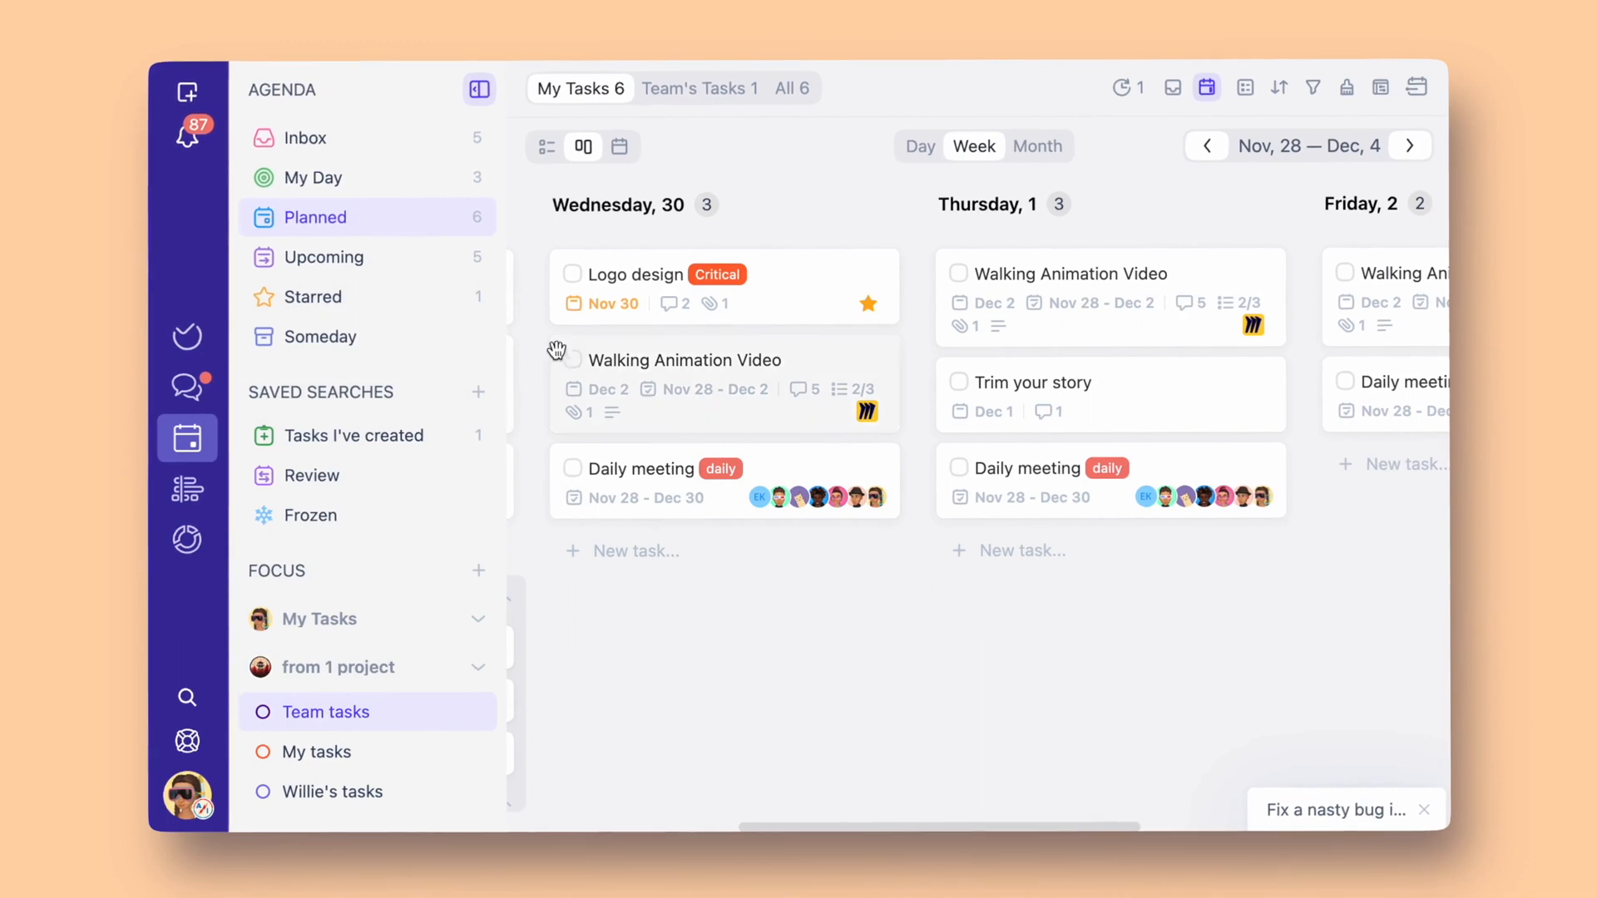
- Show the Inbox with its five Website project tasks instead of the planned week board
left_click(619, 146)
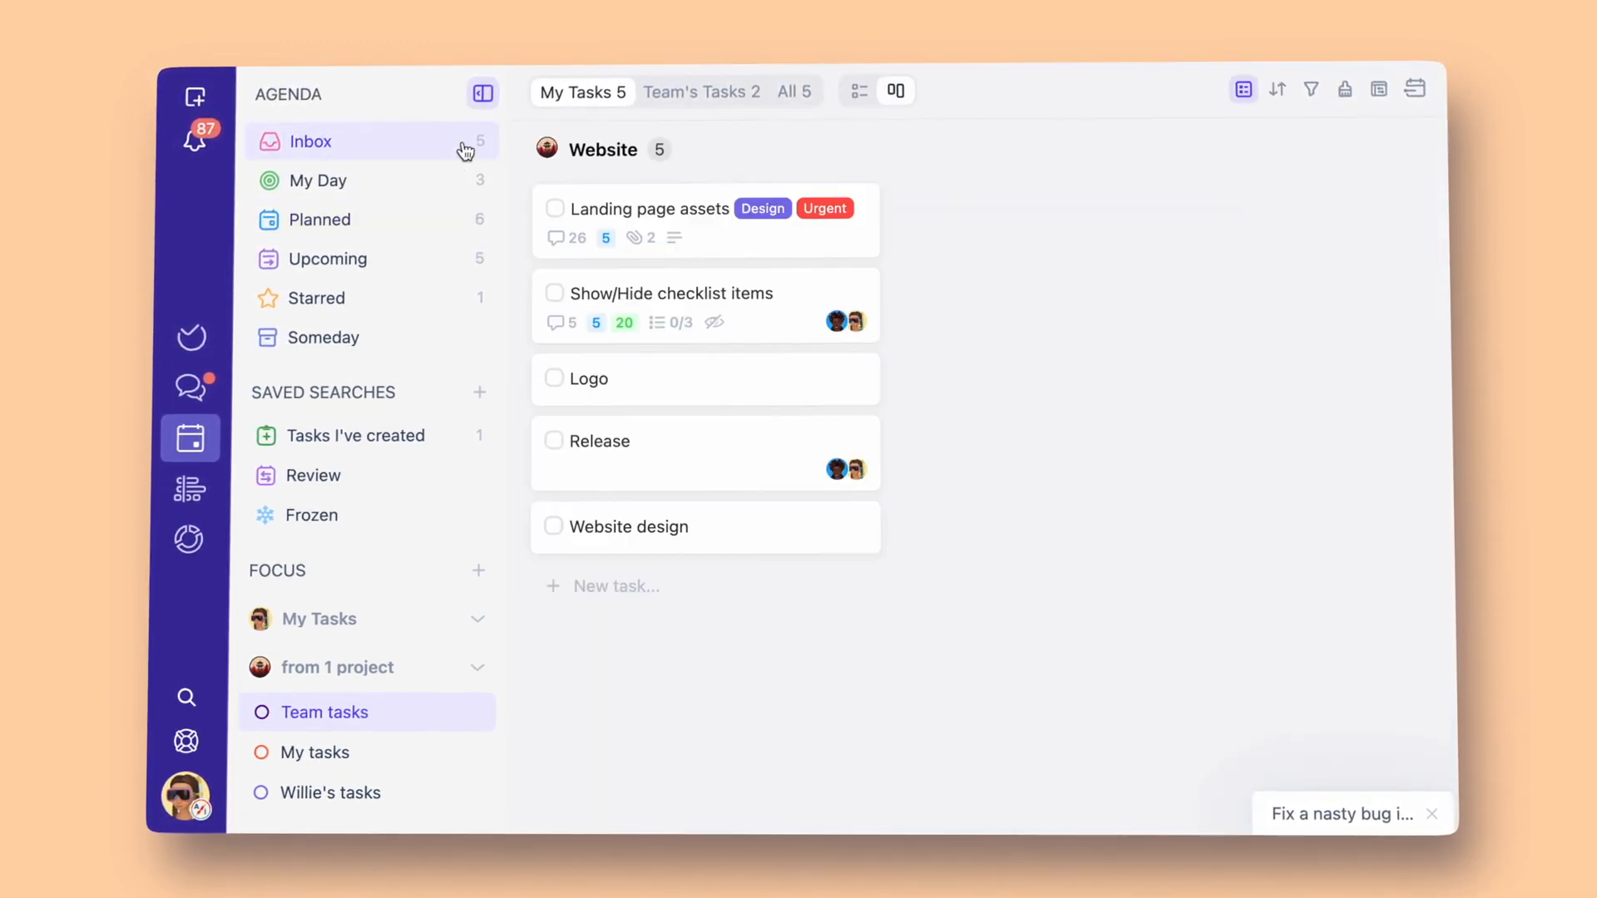
mouse_move(889, 336)
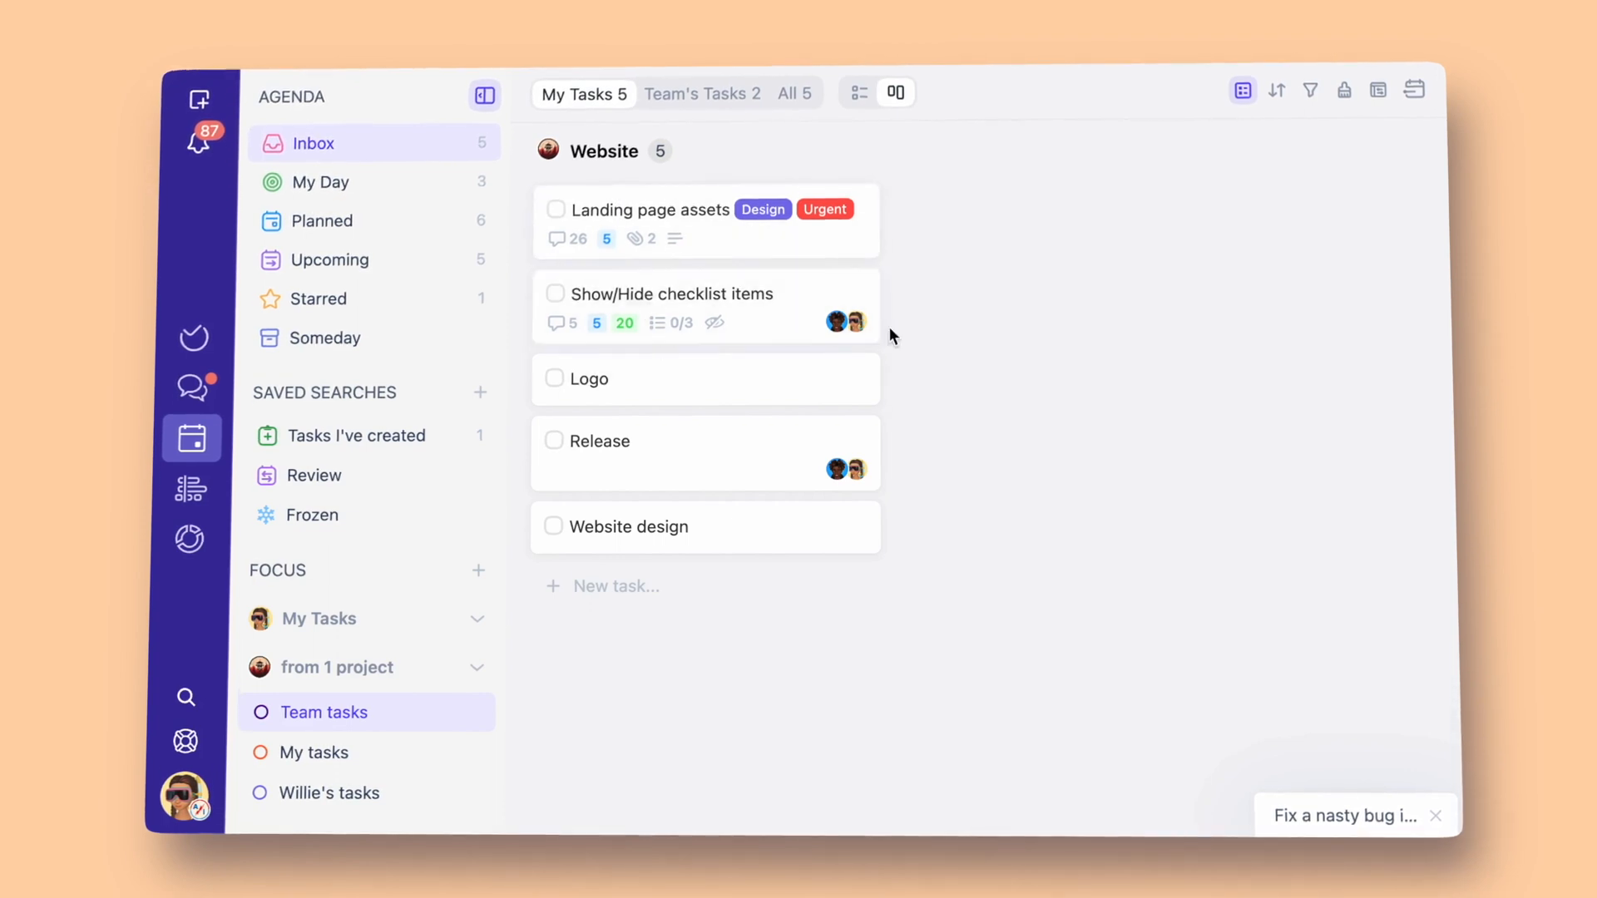
mouse_move(489, 566)
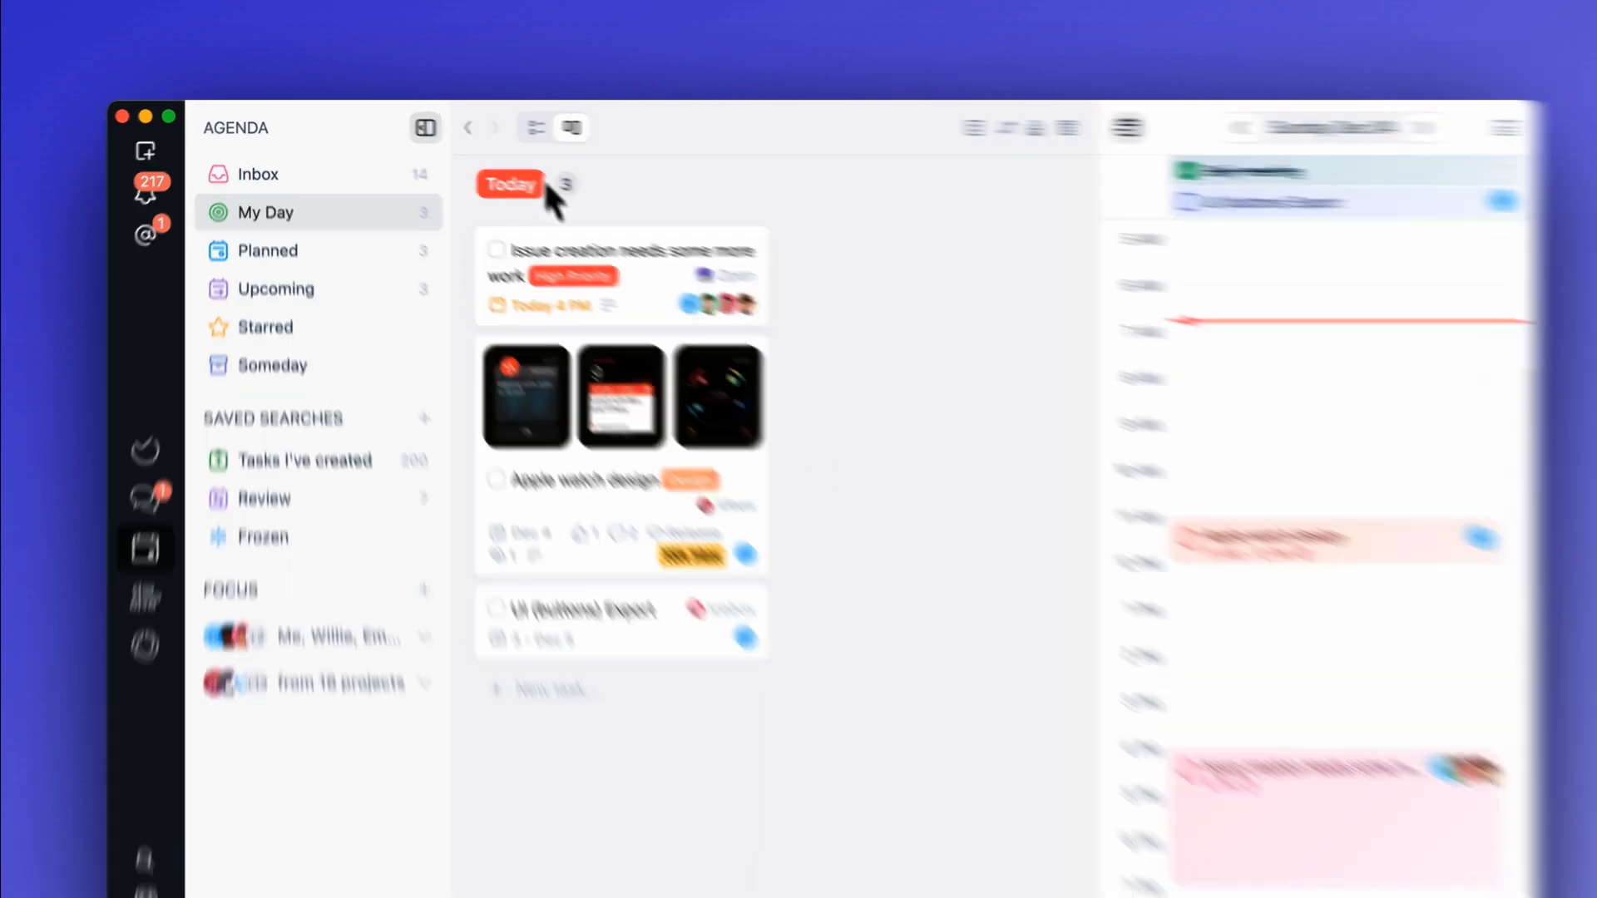
- Show the Inbox with tasks grouped under projects like Service Issues and ProtoSketch
left_click(794, 119)
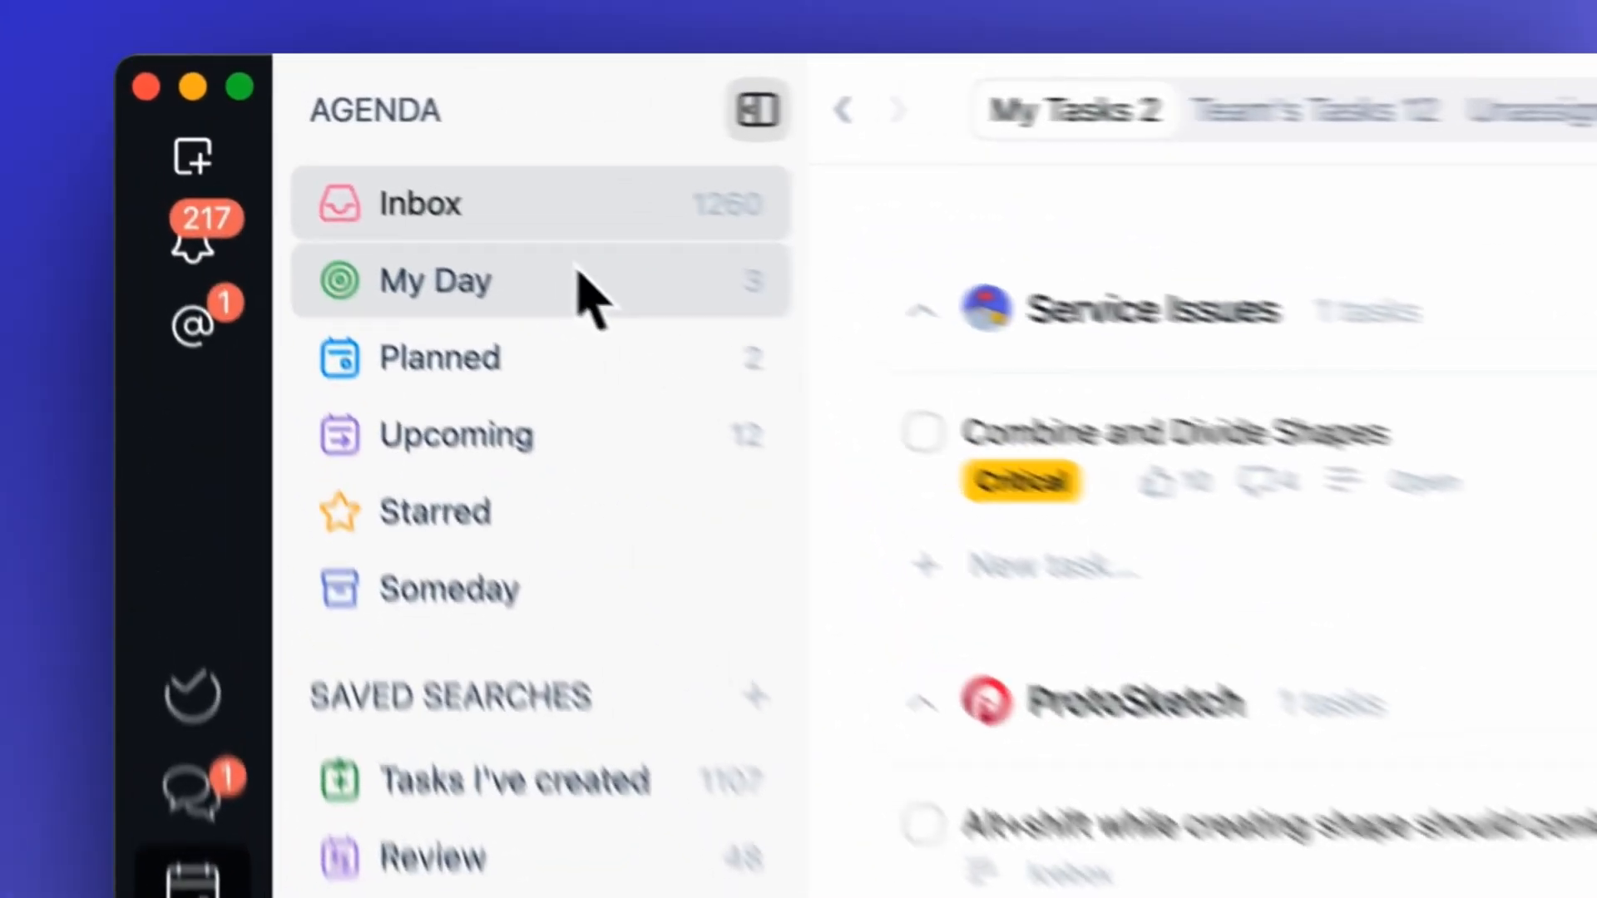
- Step through planned tasks day by day to Dec 5, then show the week of Nov 28 to Dec 4
left_click(434, 281)
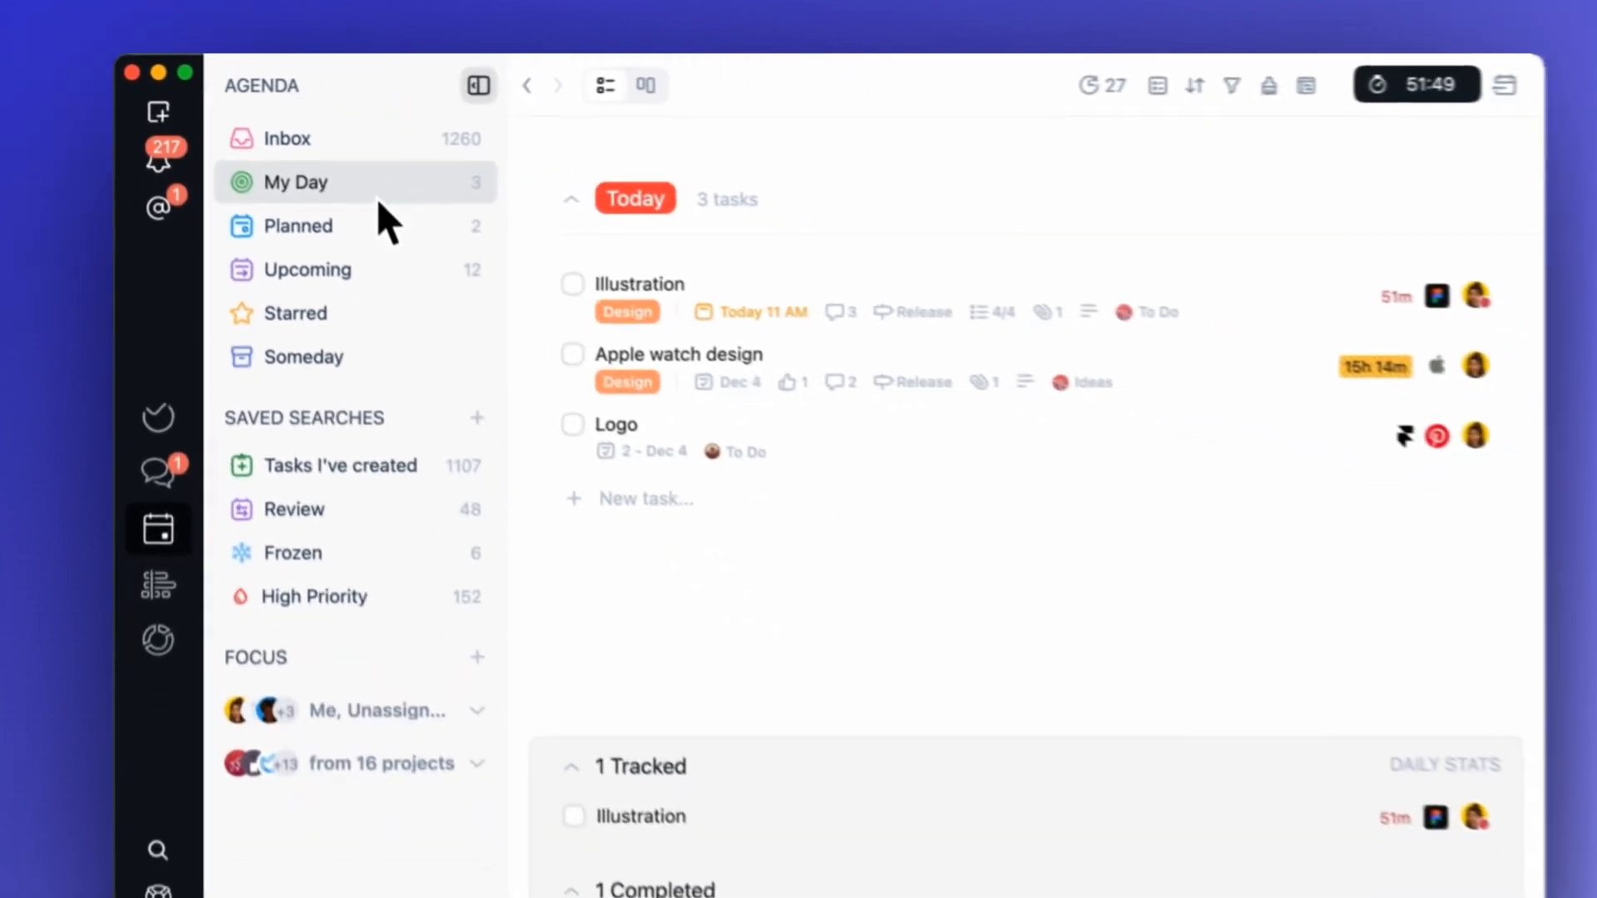
left_click(300, 225)
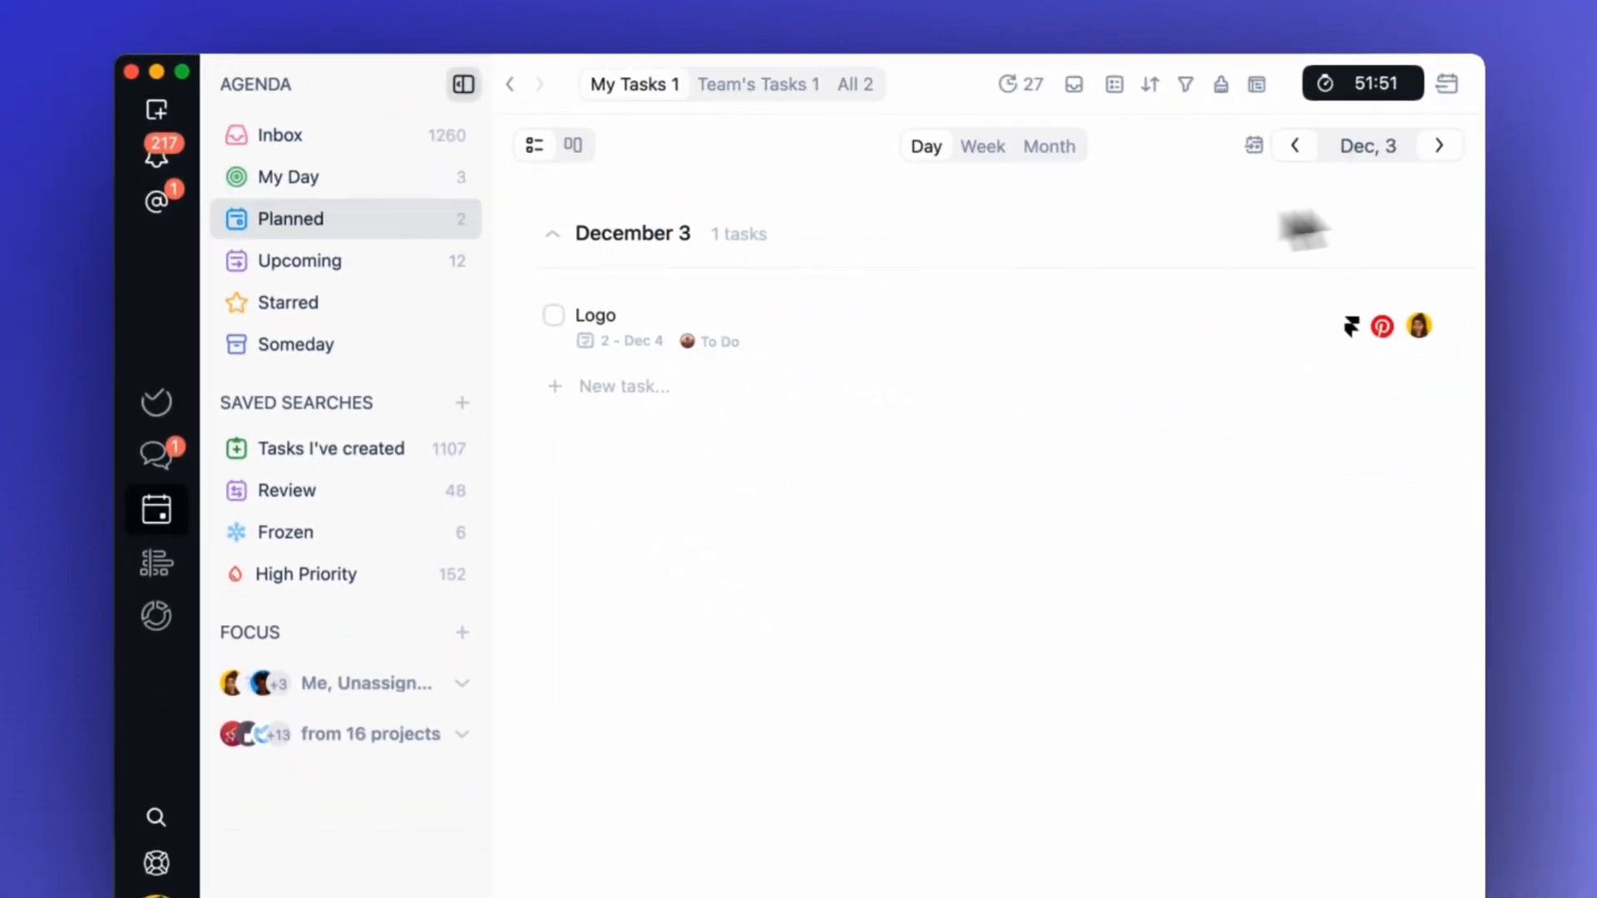
left_click(1438, 146)
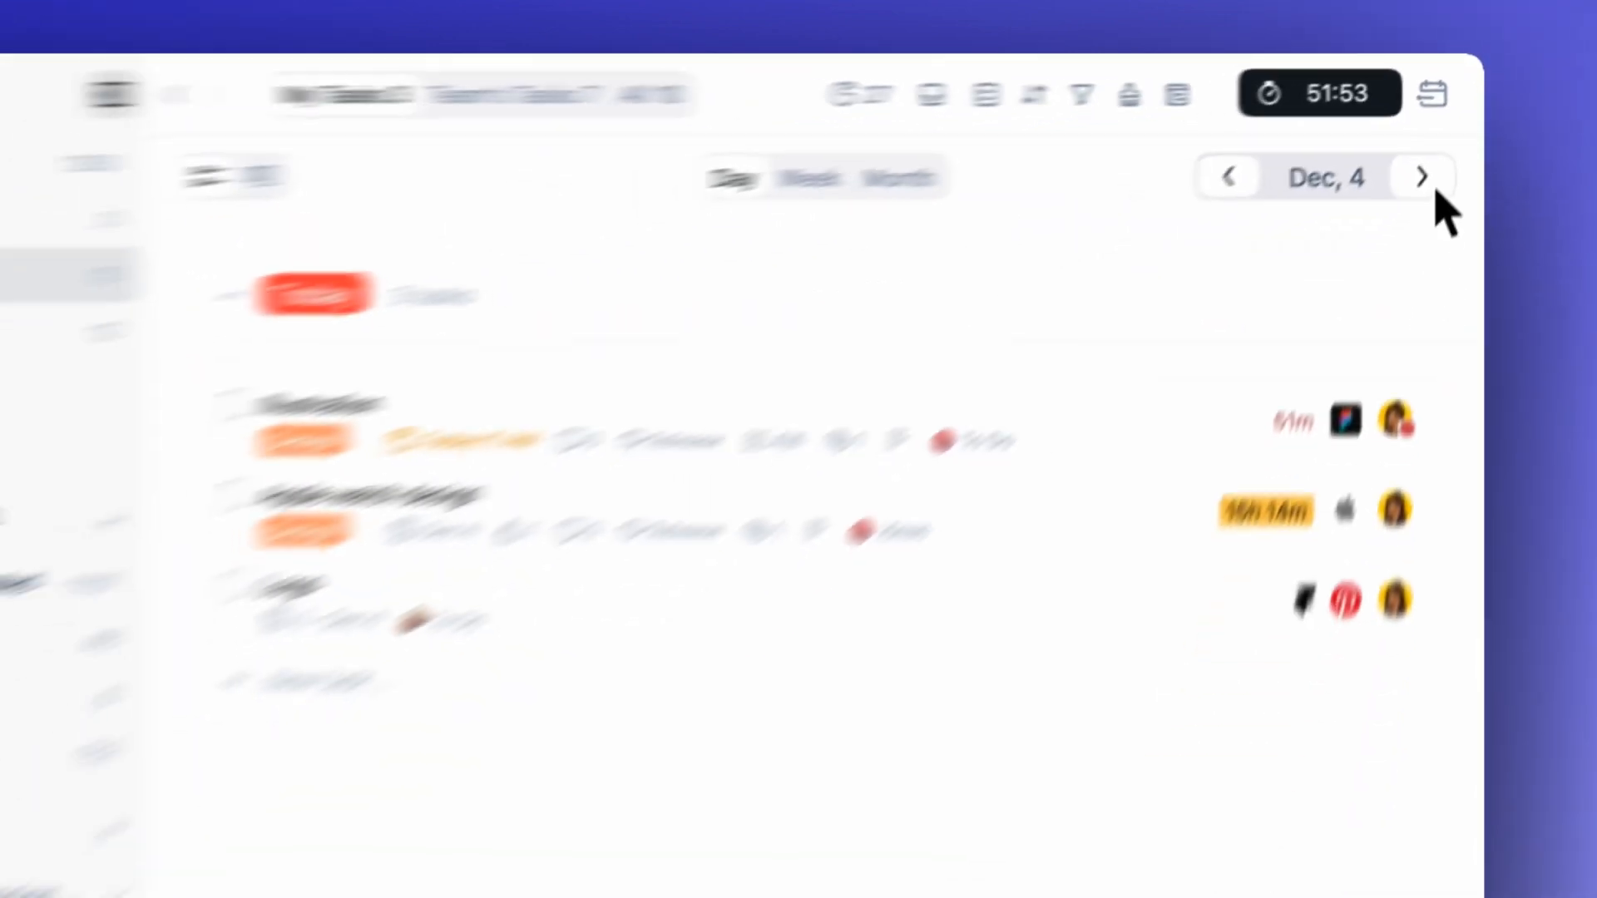
left_click(1421, 176)
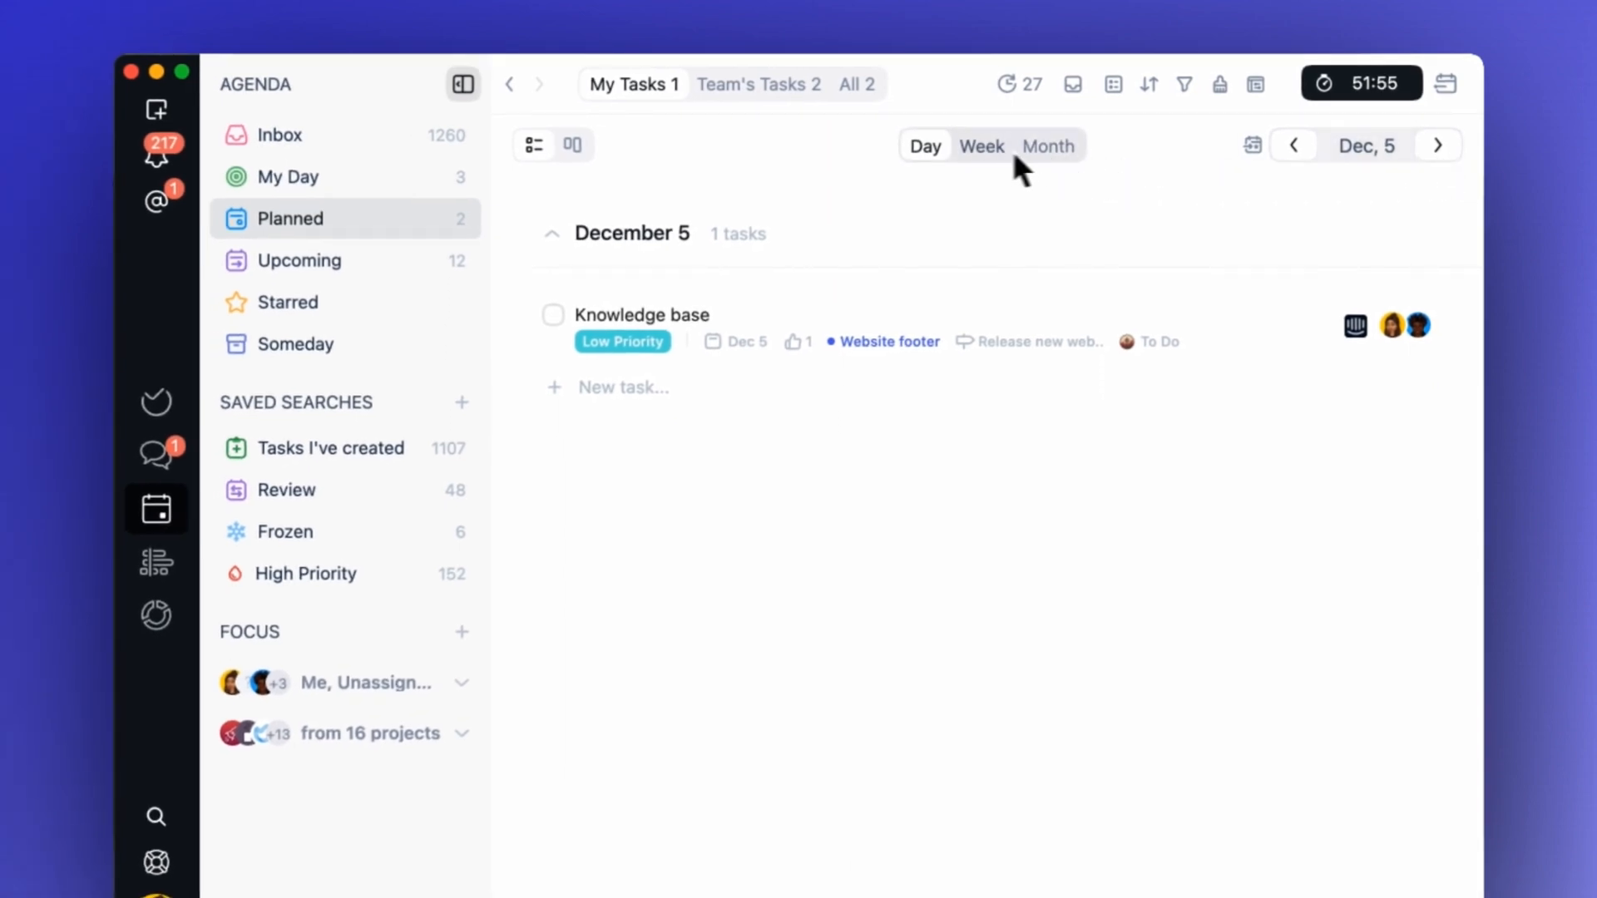
left_click(981, 145)
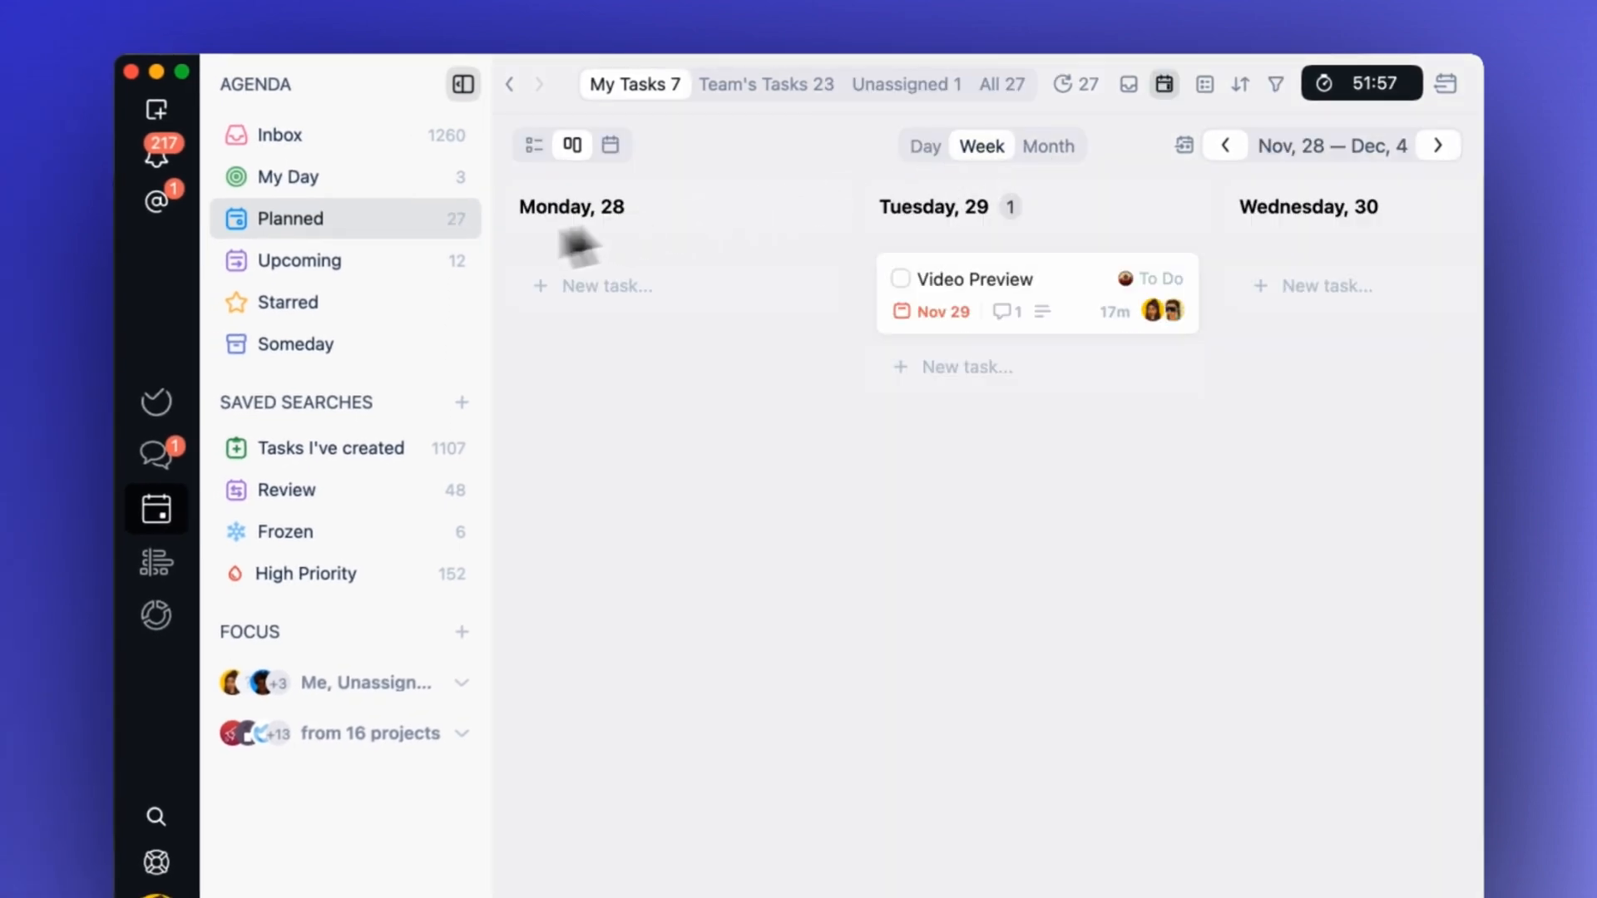
left_click(299, 259)
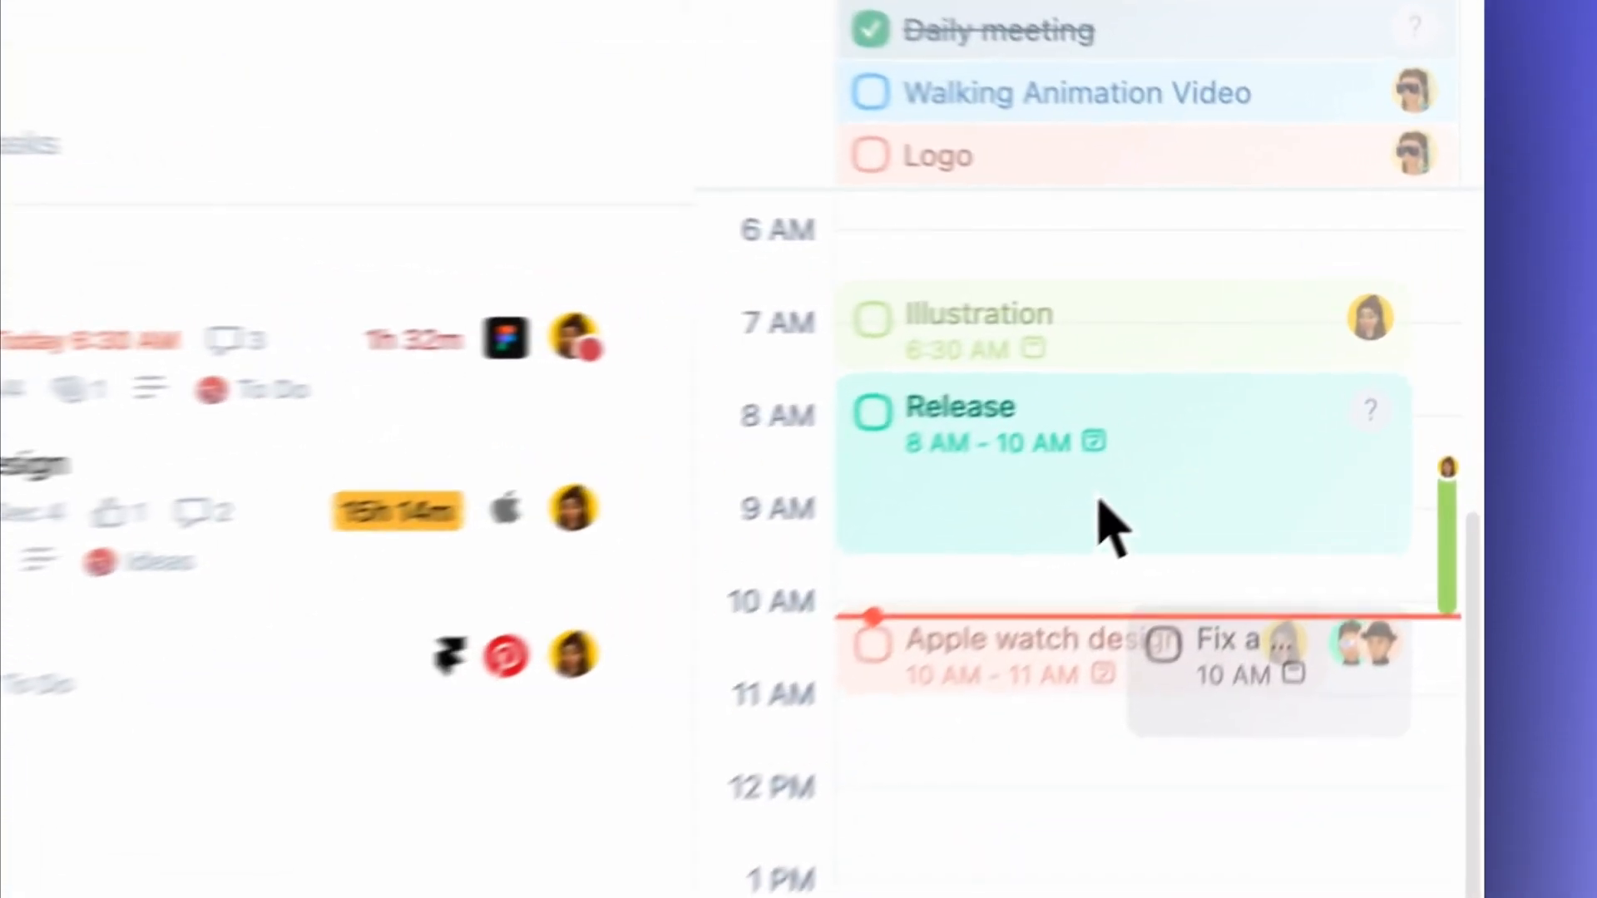
- Reschedule Release to 7:30–9:30 AM and the bug task to 11 AM, then start a new 1–2 PM task
scroll("down", 3)
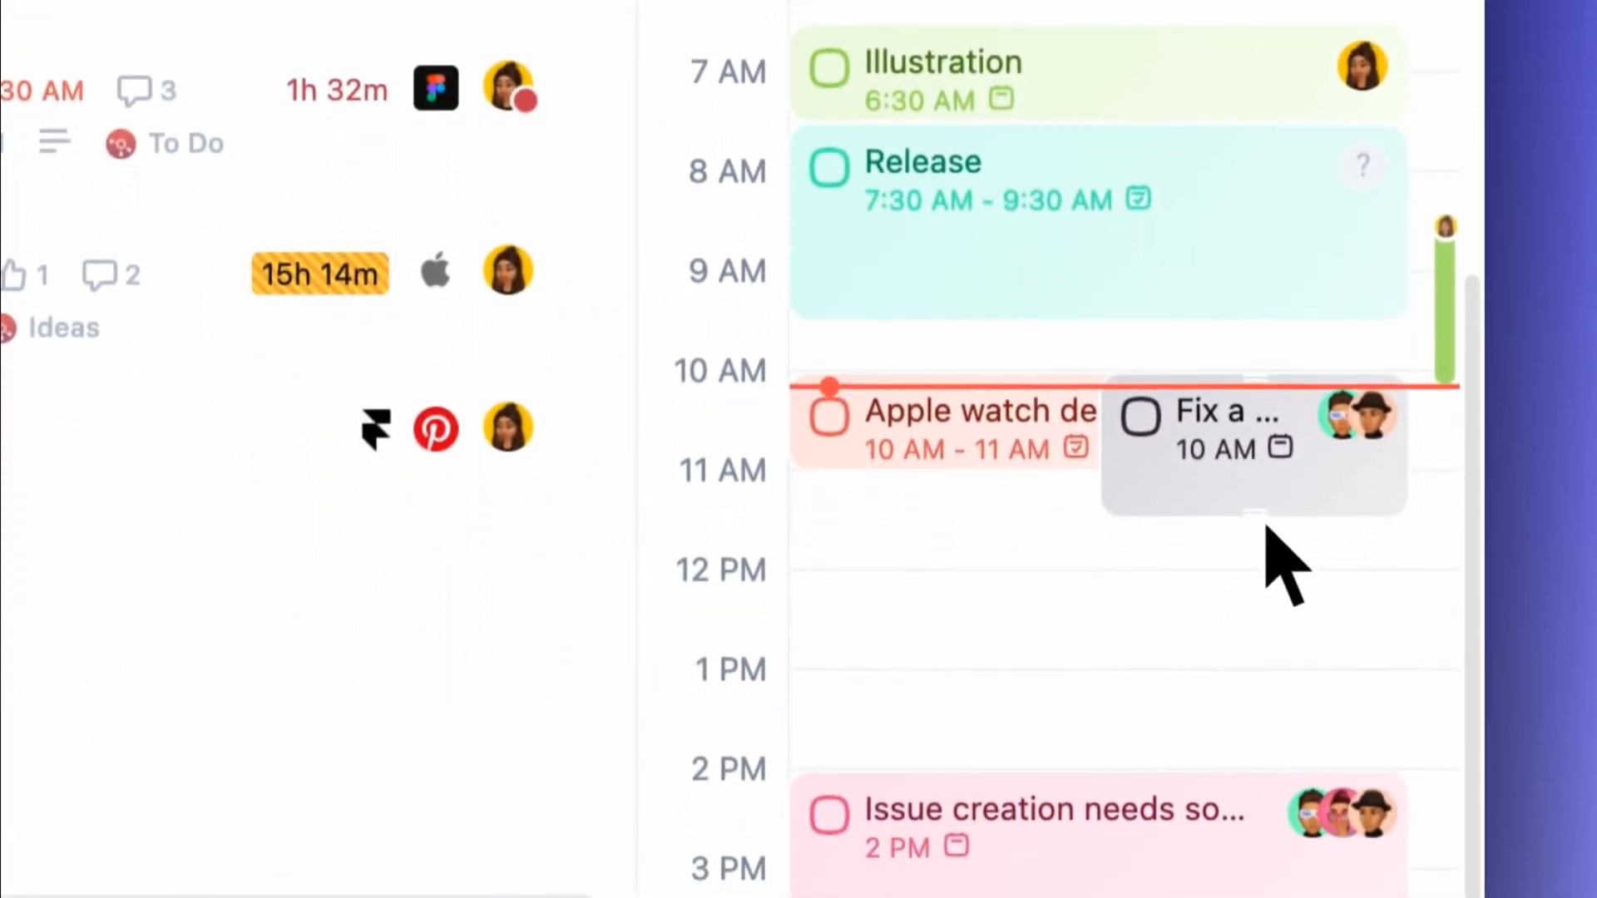
scroll("down", 3)
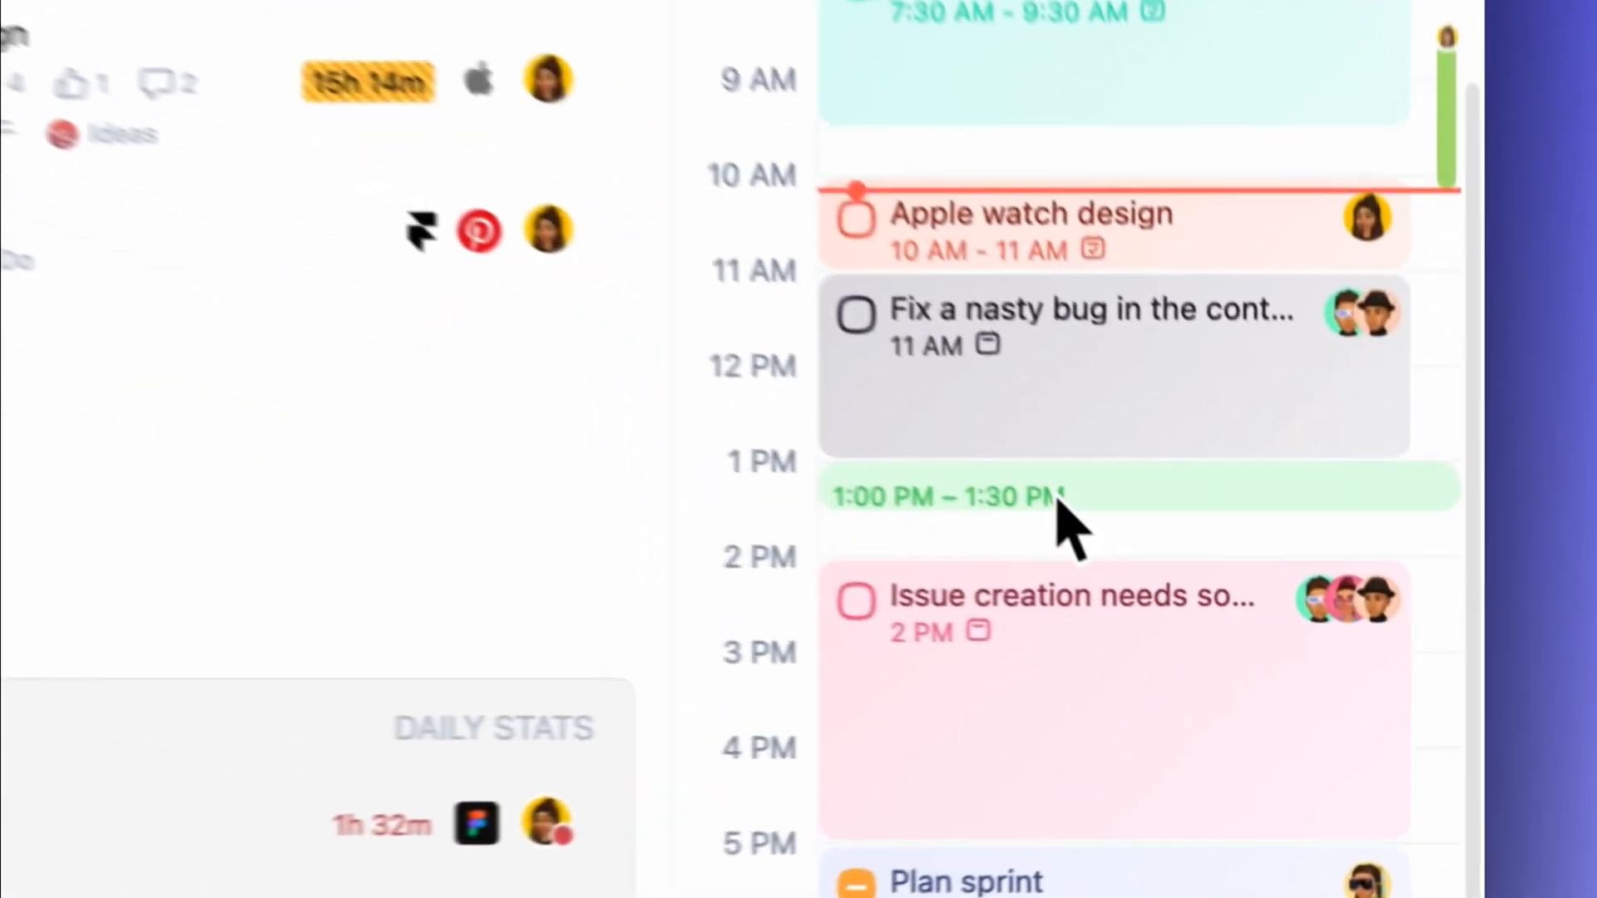
left_click(1069, 493)
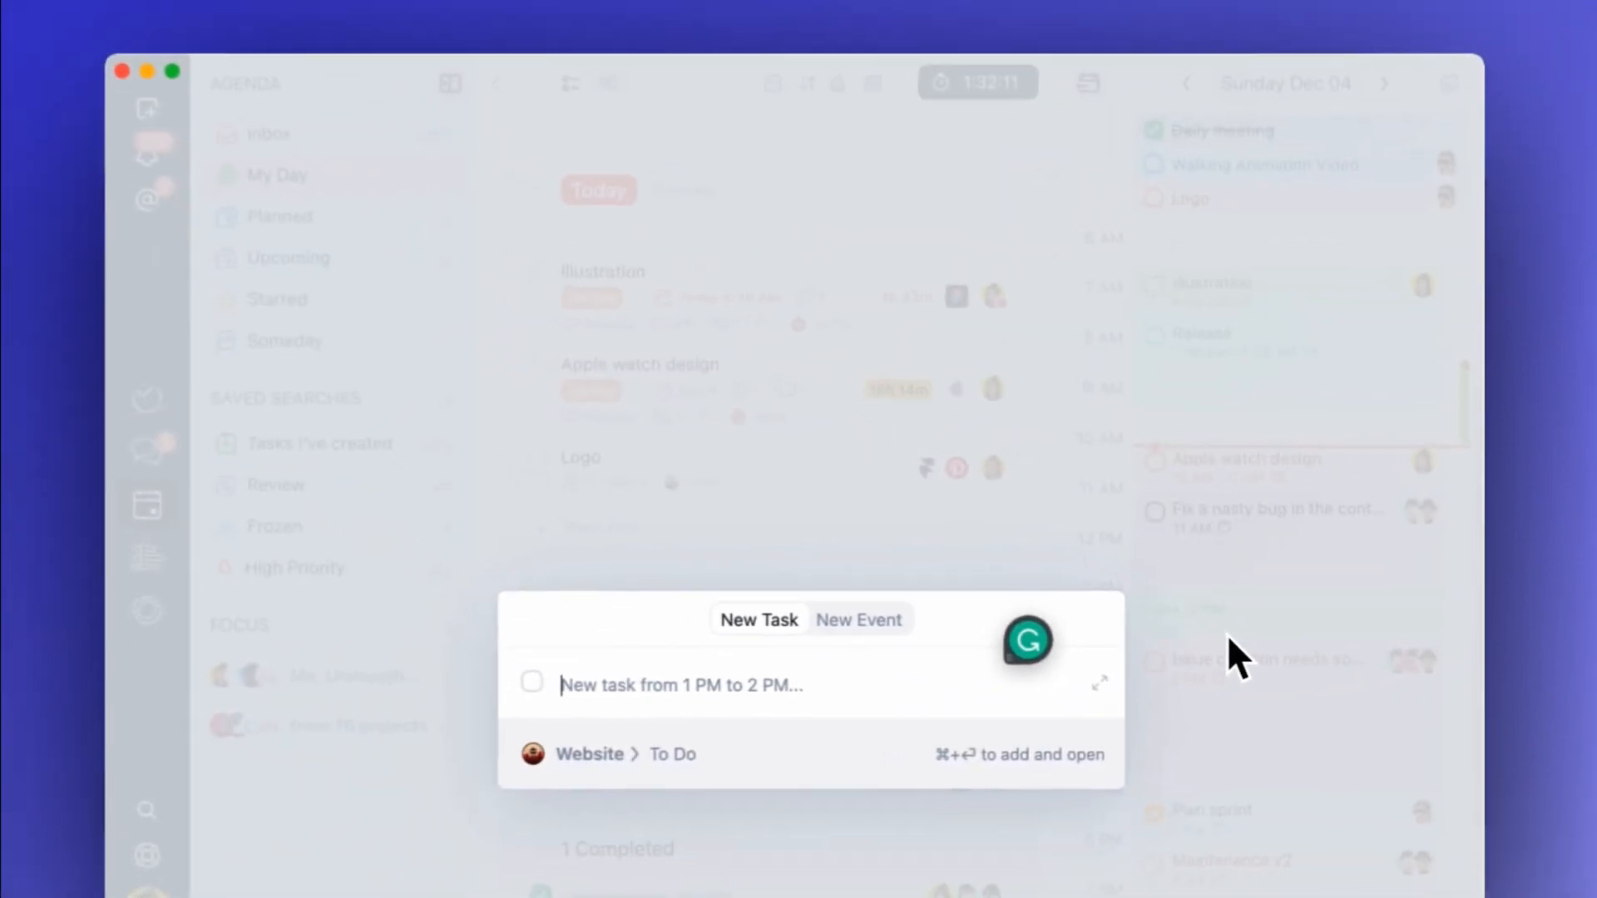
- Add the task 'Fix some bugs' to the planner from 1 PM to 2 PM
type("Fix some")
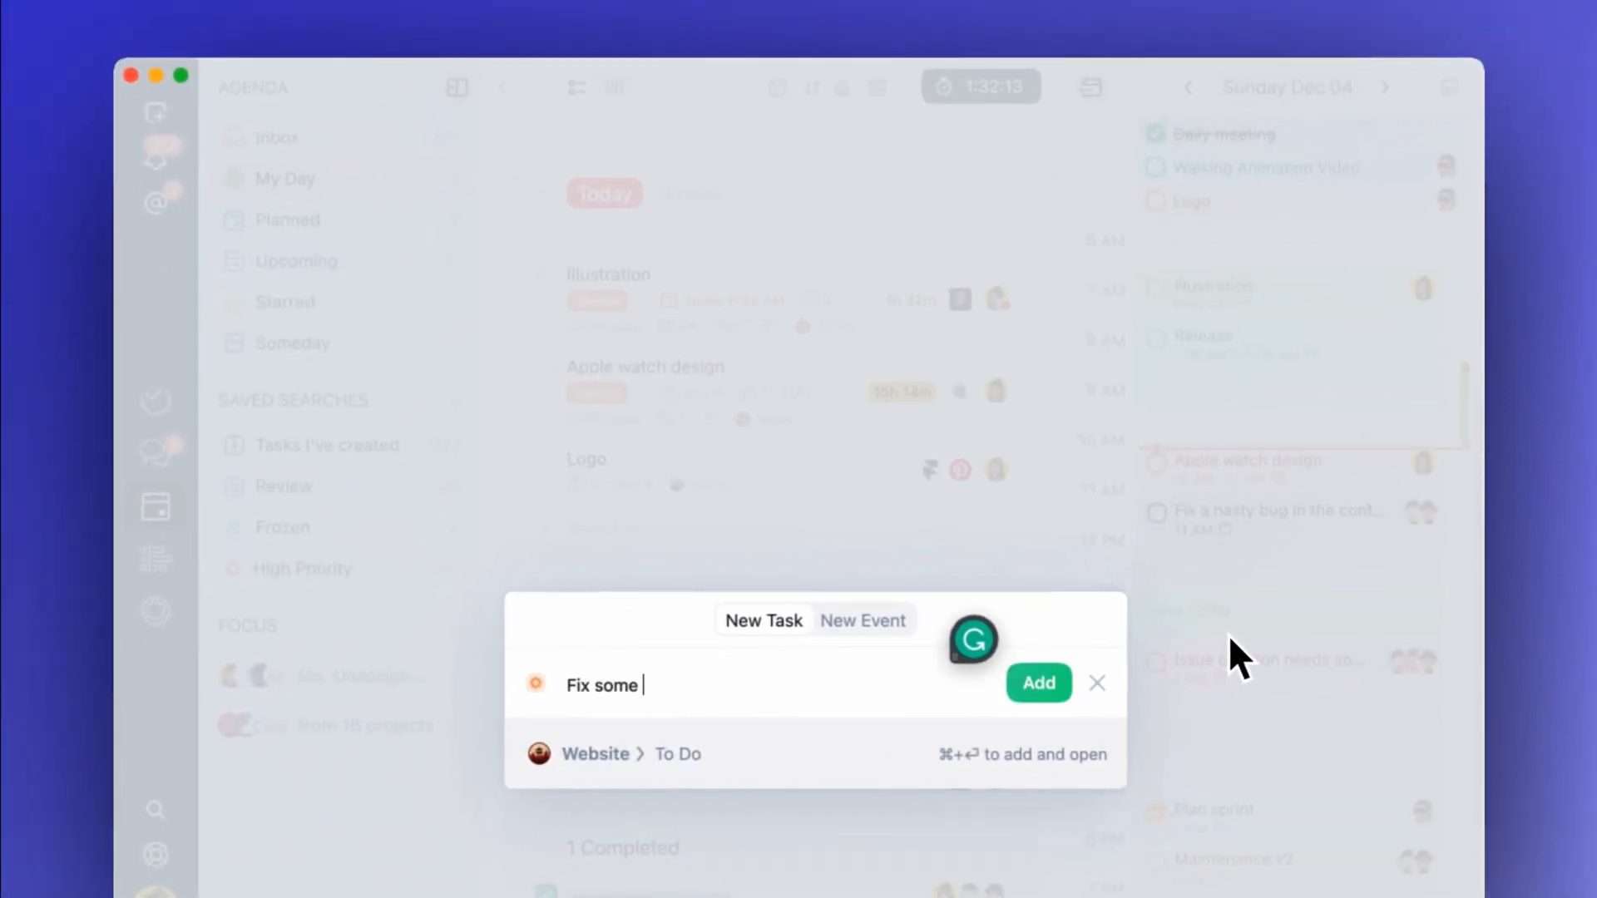
type("bugs")
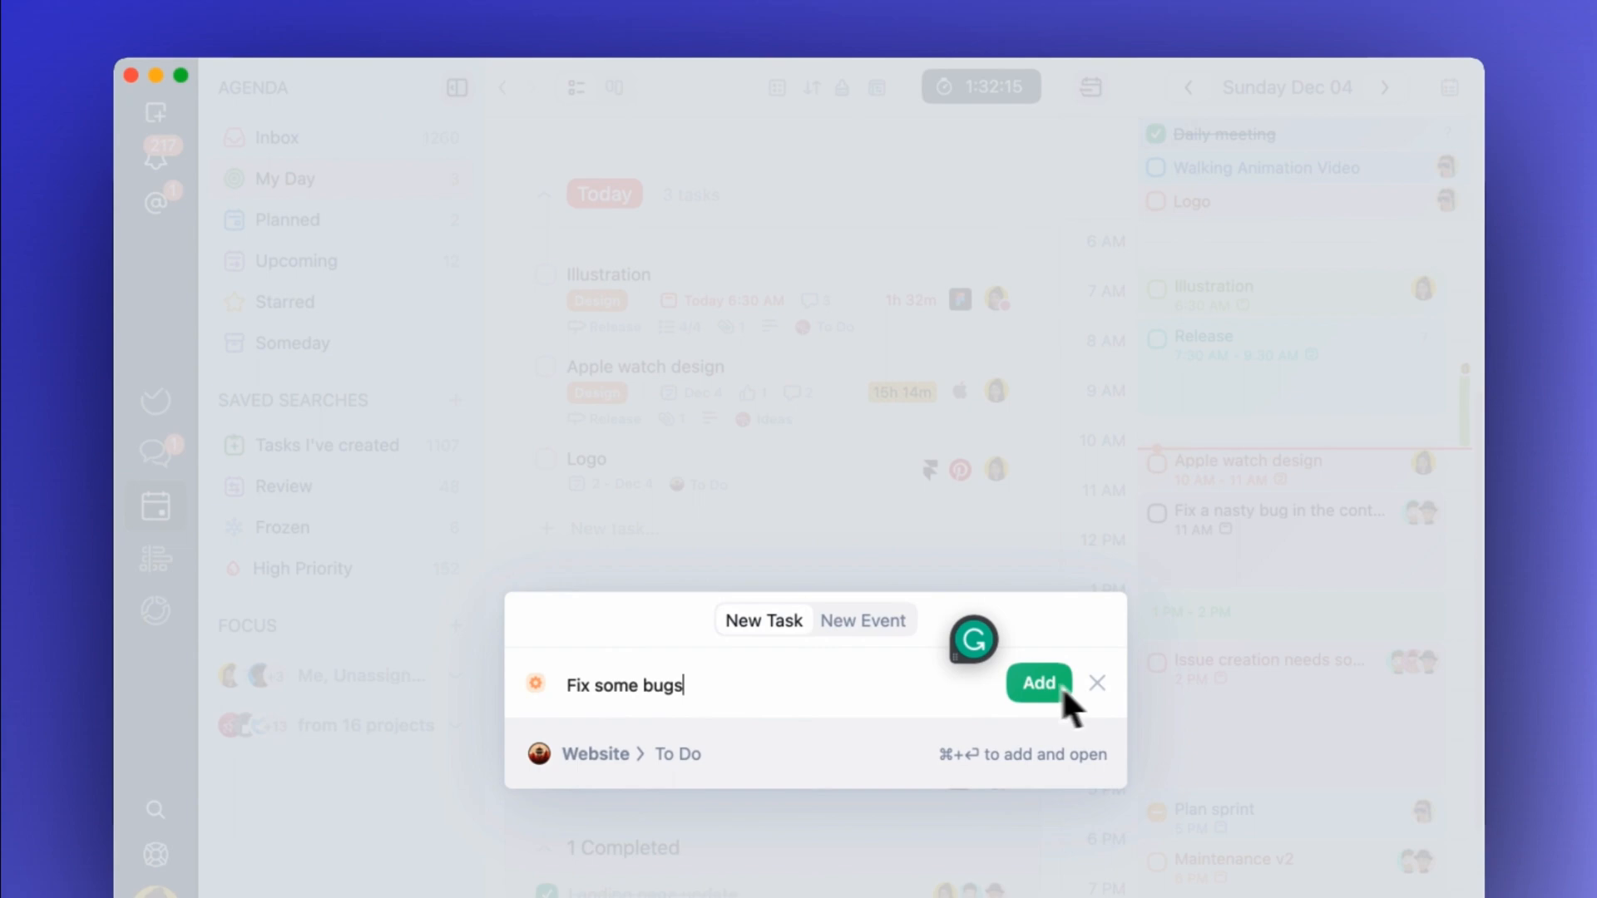
left_click(1037, 683)
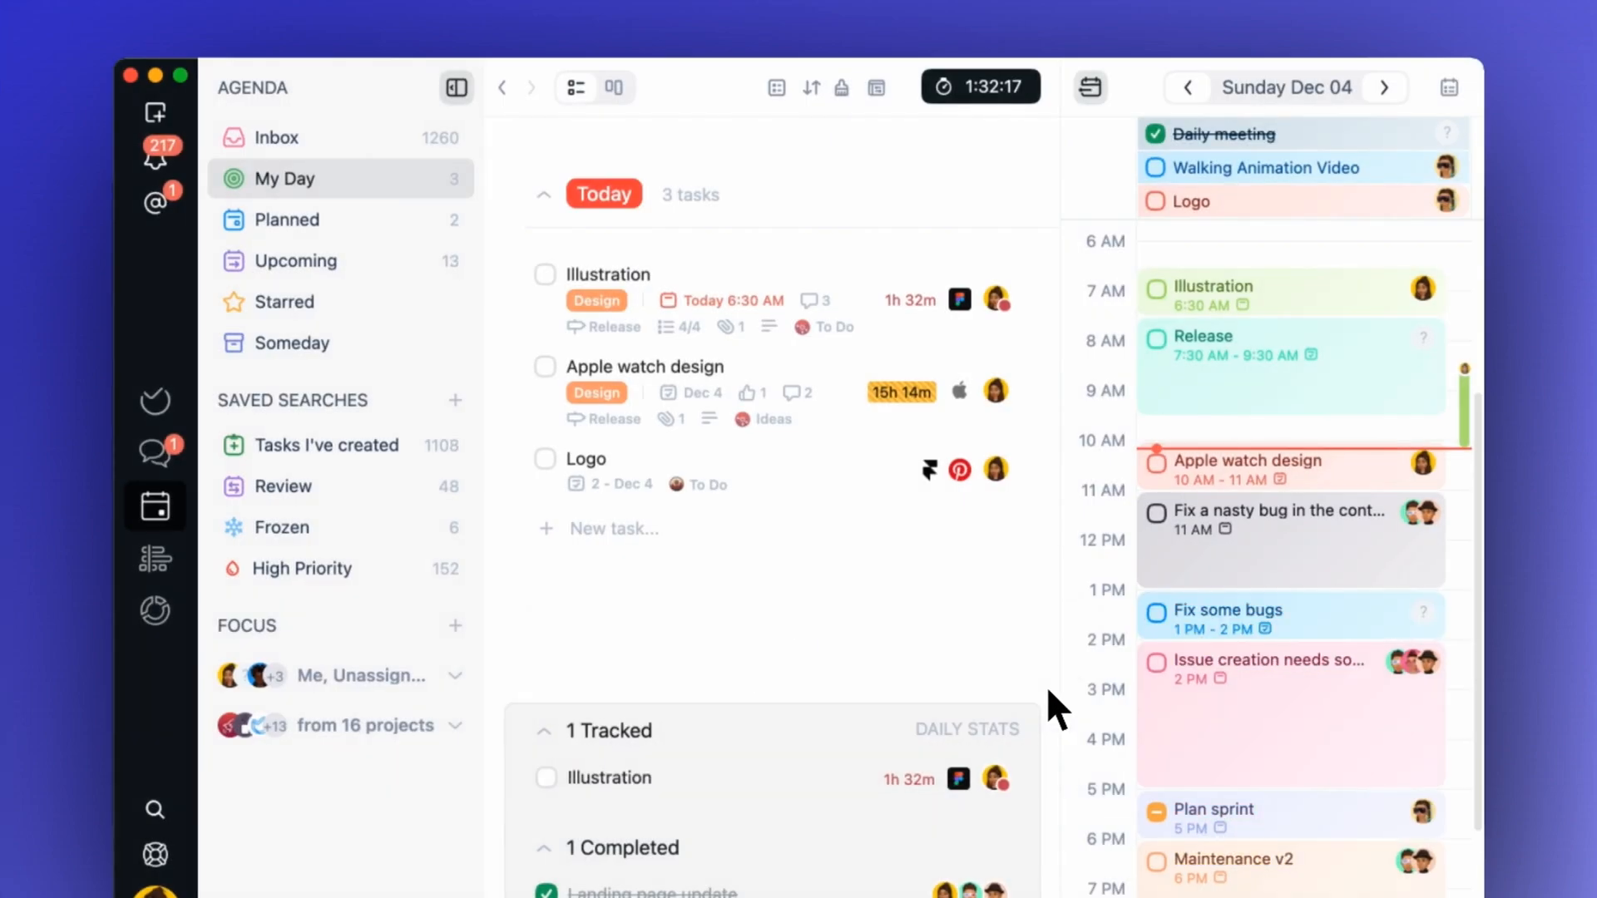
left_click(455, 399)
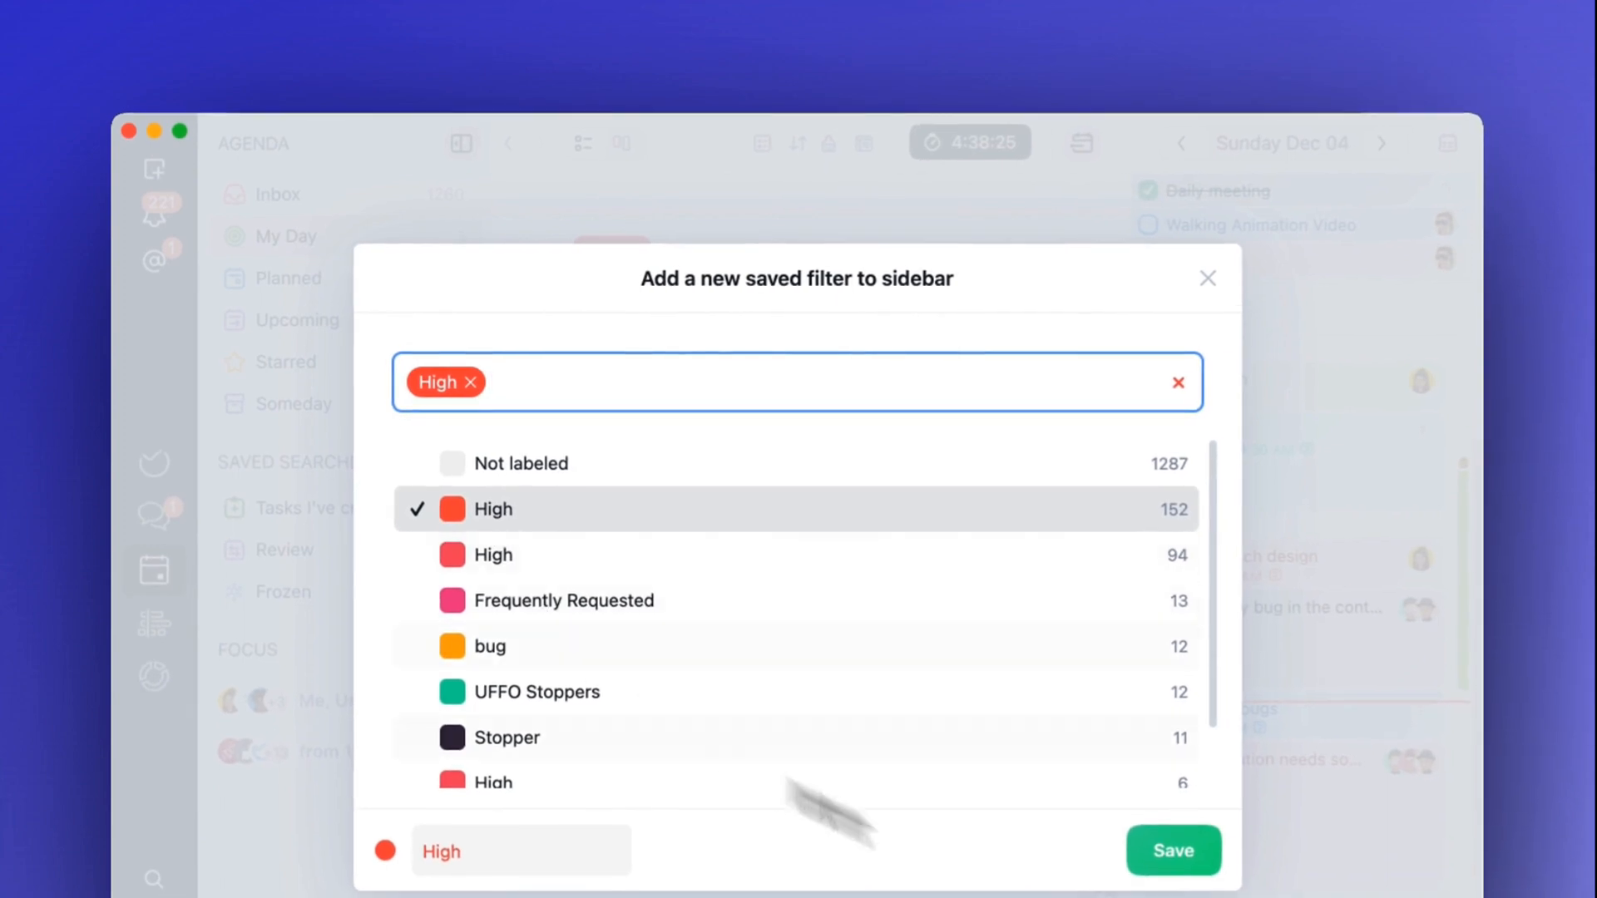
- Save a High label filter as a saved search and list its High tasks under Company Website
left_click(1171, 849)
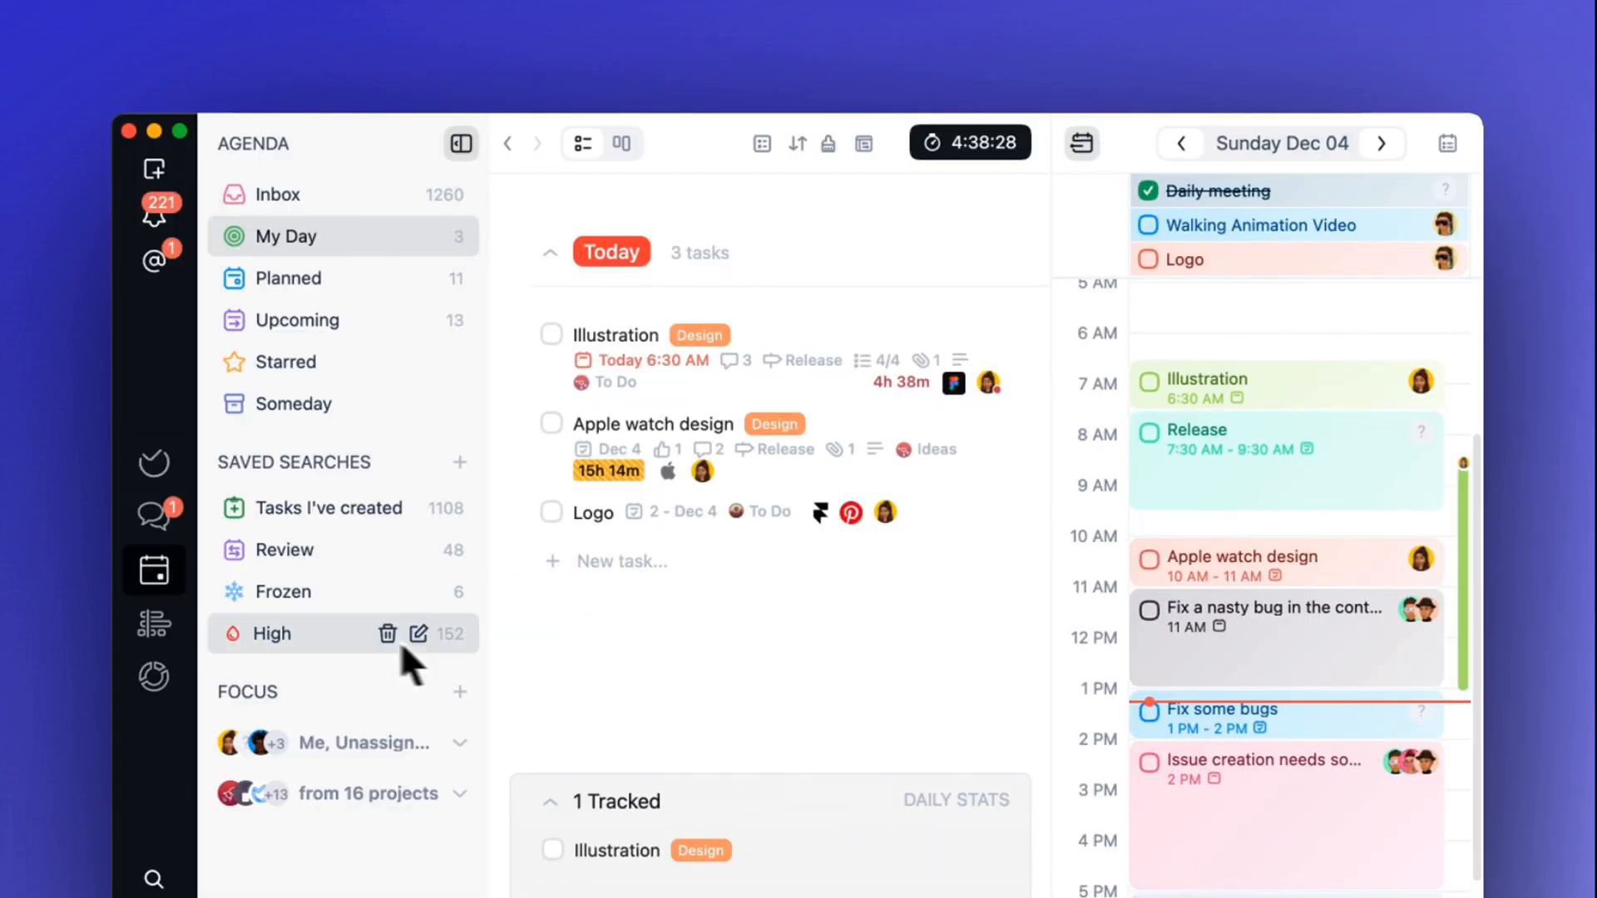
left_click(272, 634)
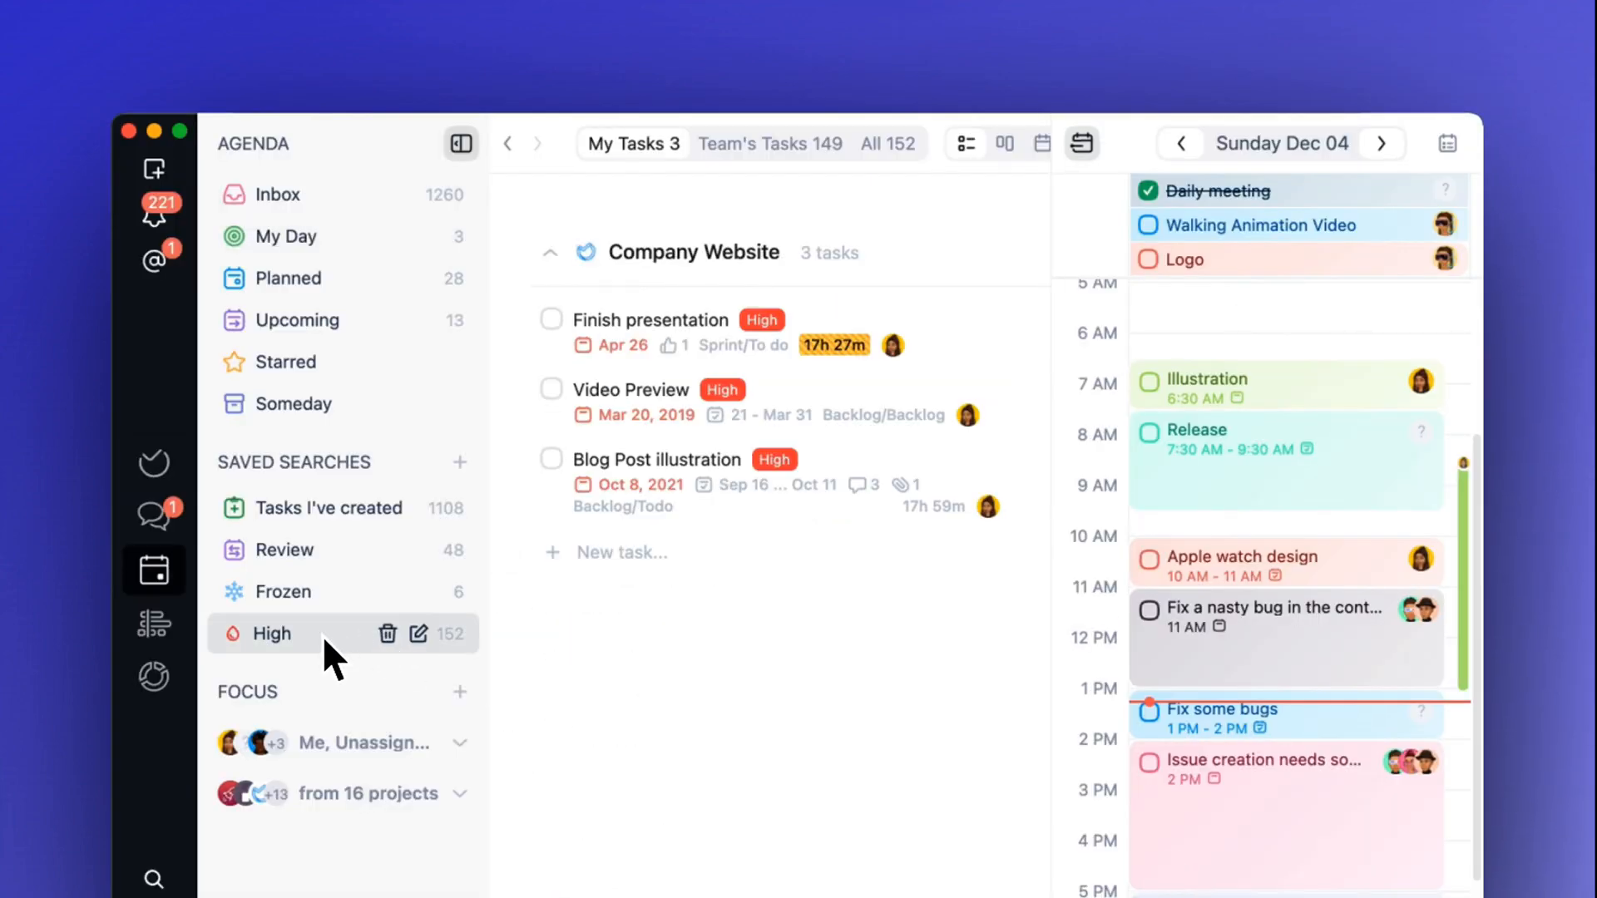
mouse_move(662, 646)
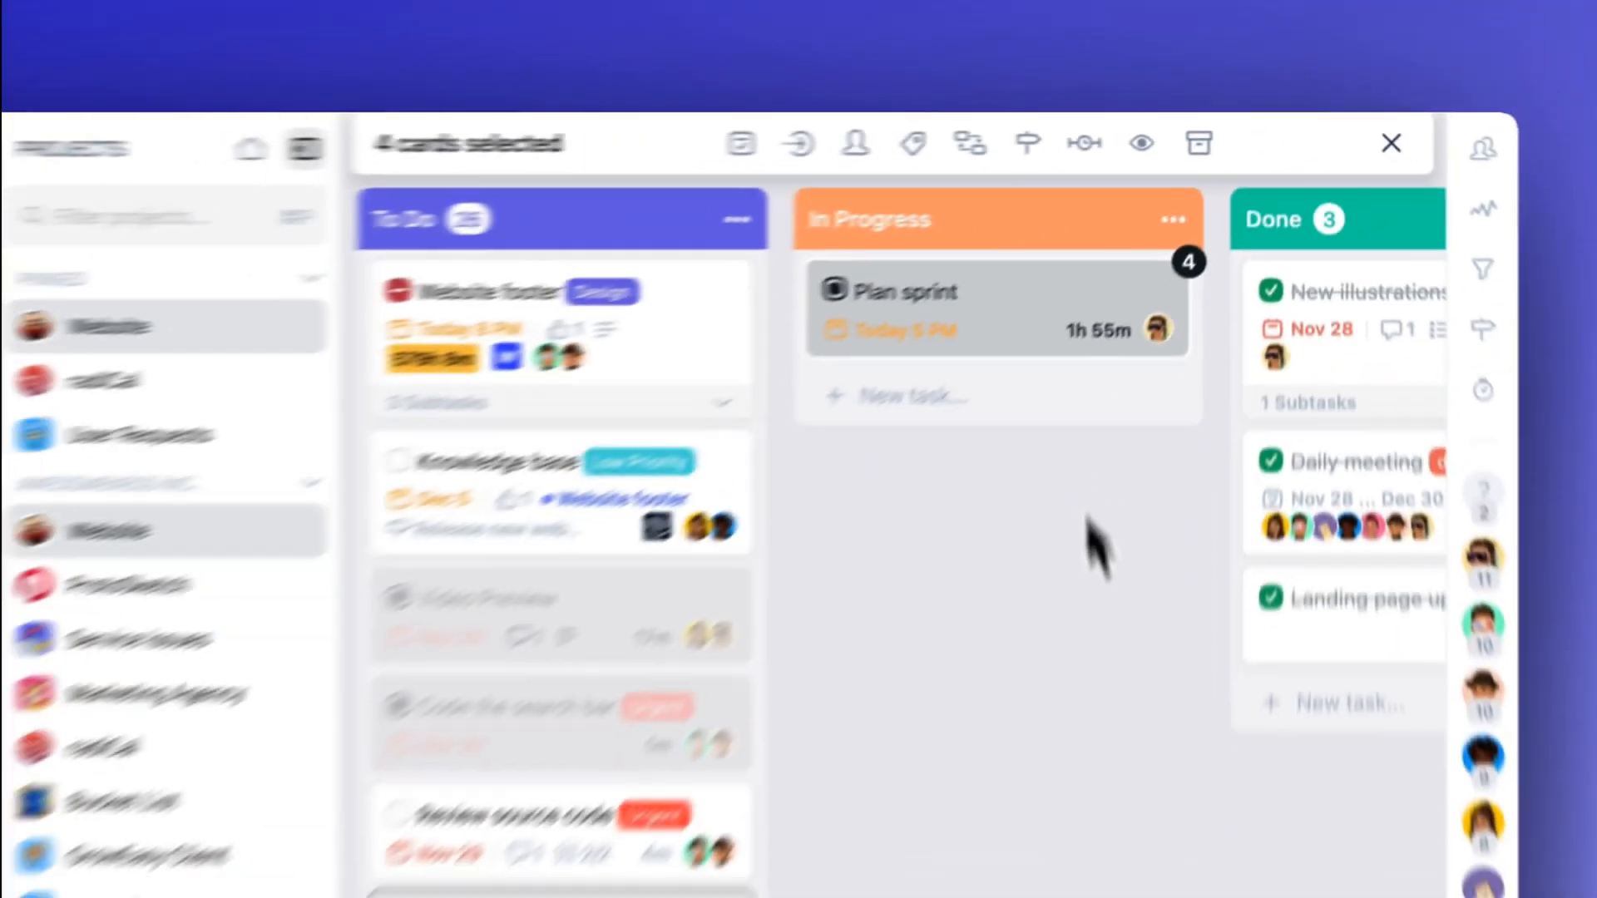
- Clear the four-card selection on the Website board and view the Knowledge base card
left_click(1389, 143)
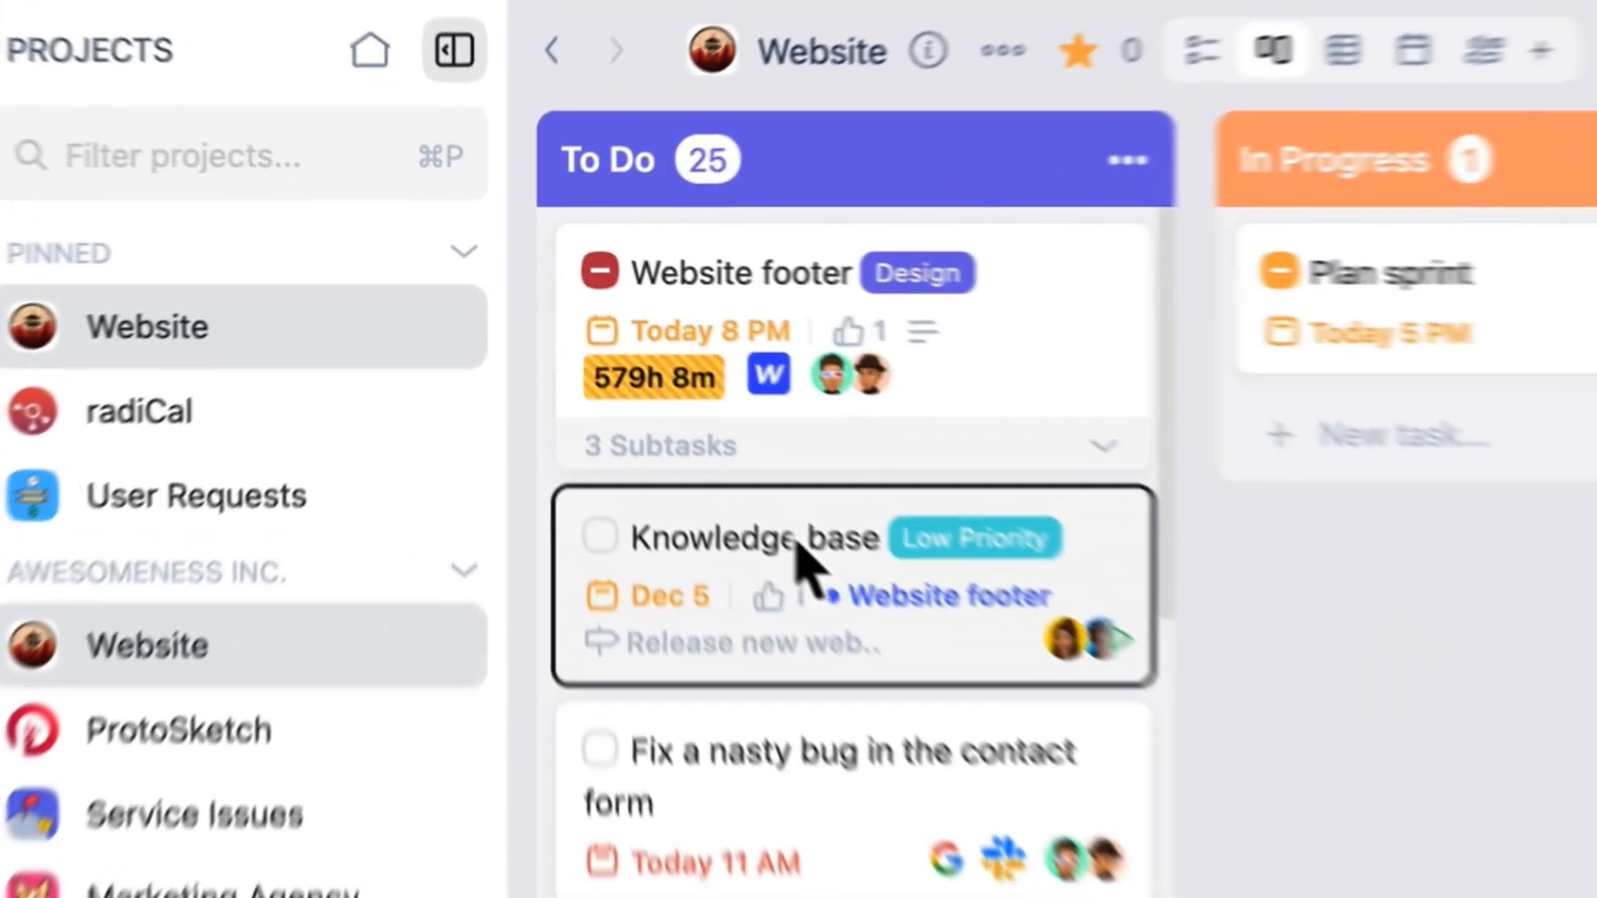
left_click(752, 538)
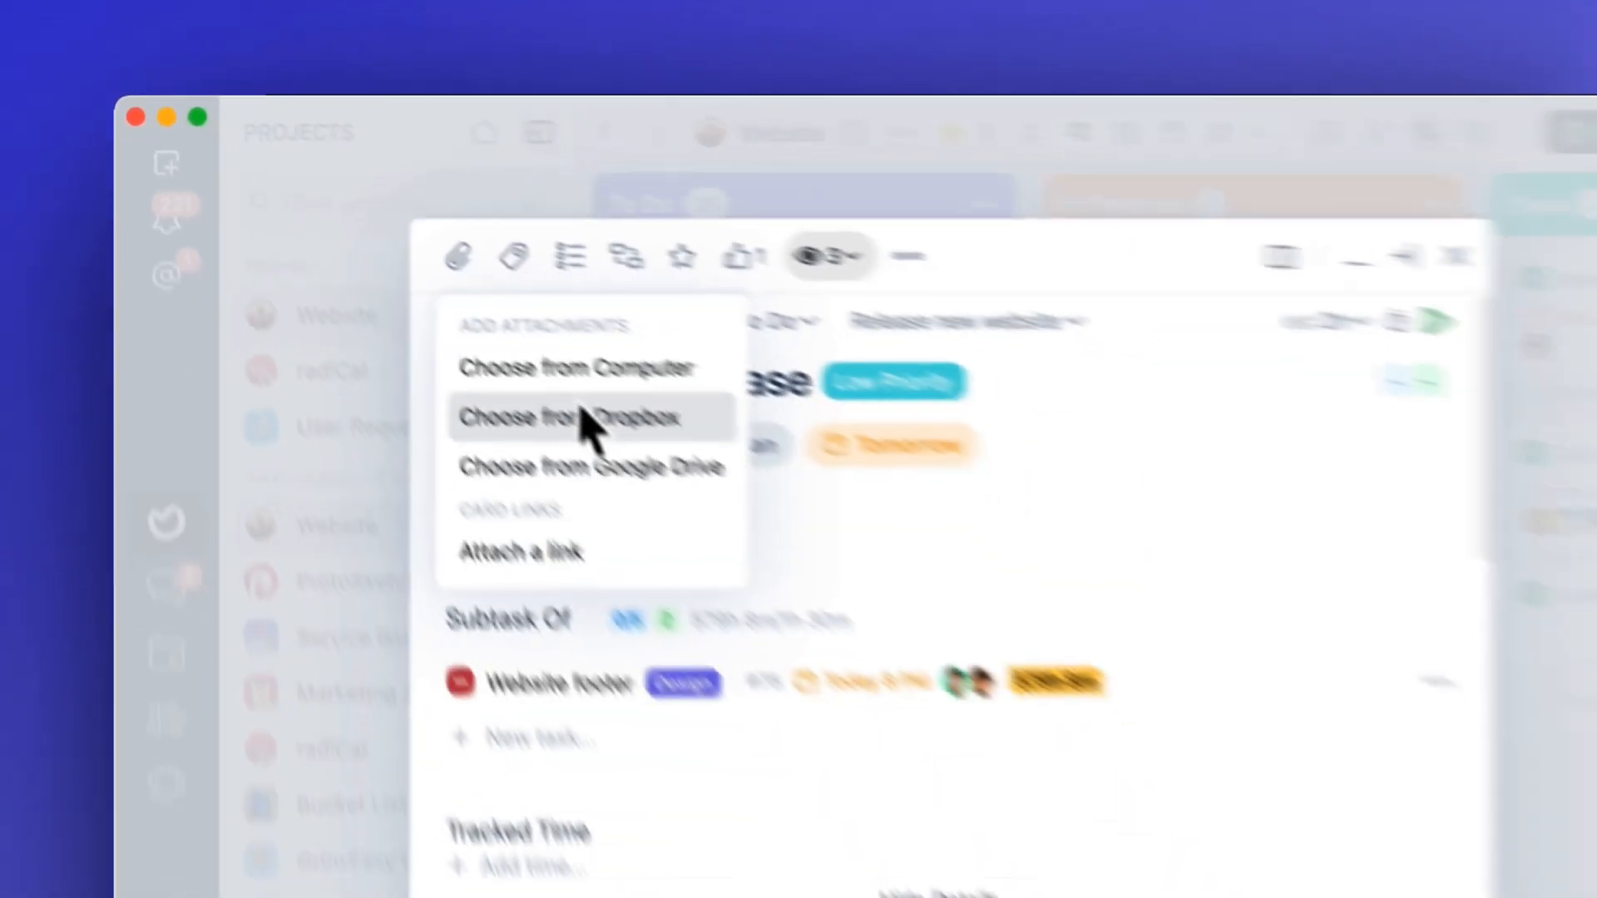
- Attach a pasted web link to the Knowledge base card so it appears under Links
left_click(523, 552)
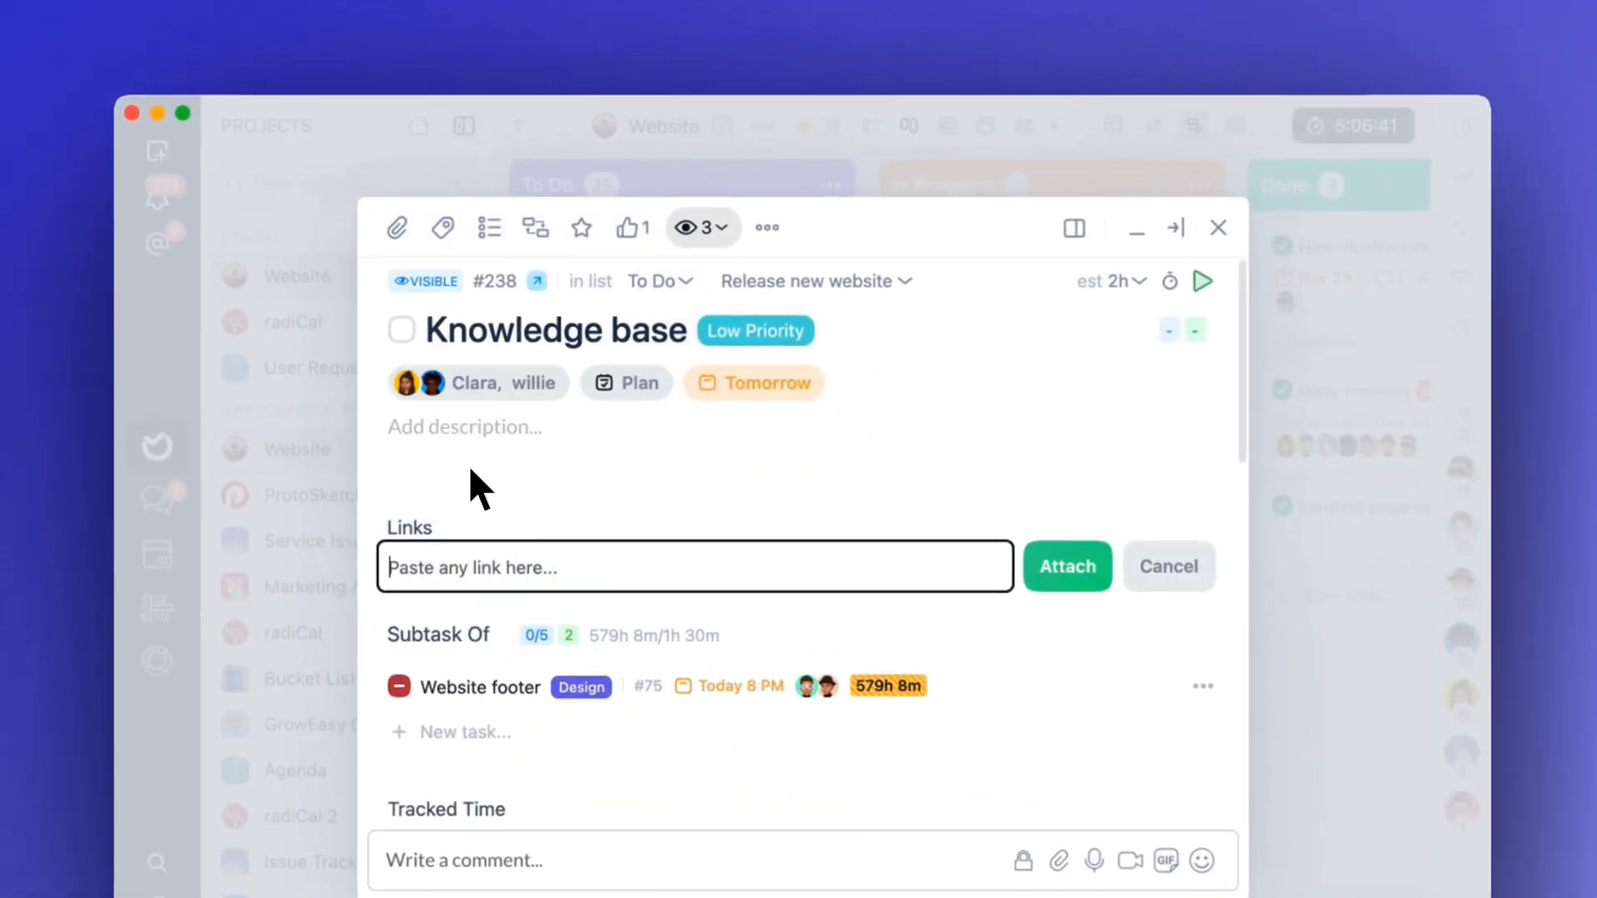
left_click(1168, 566)
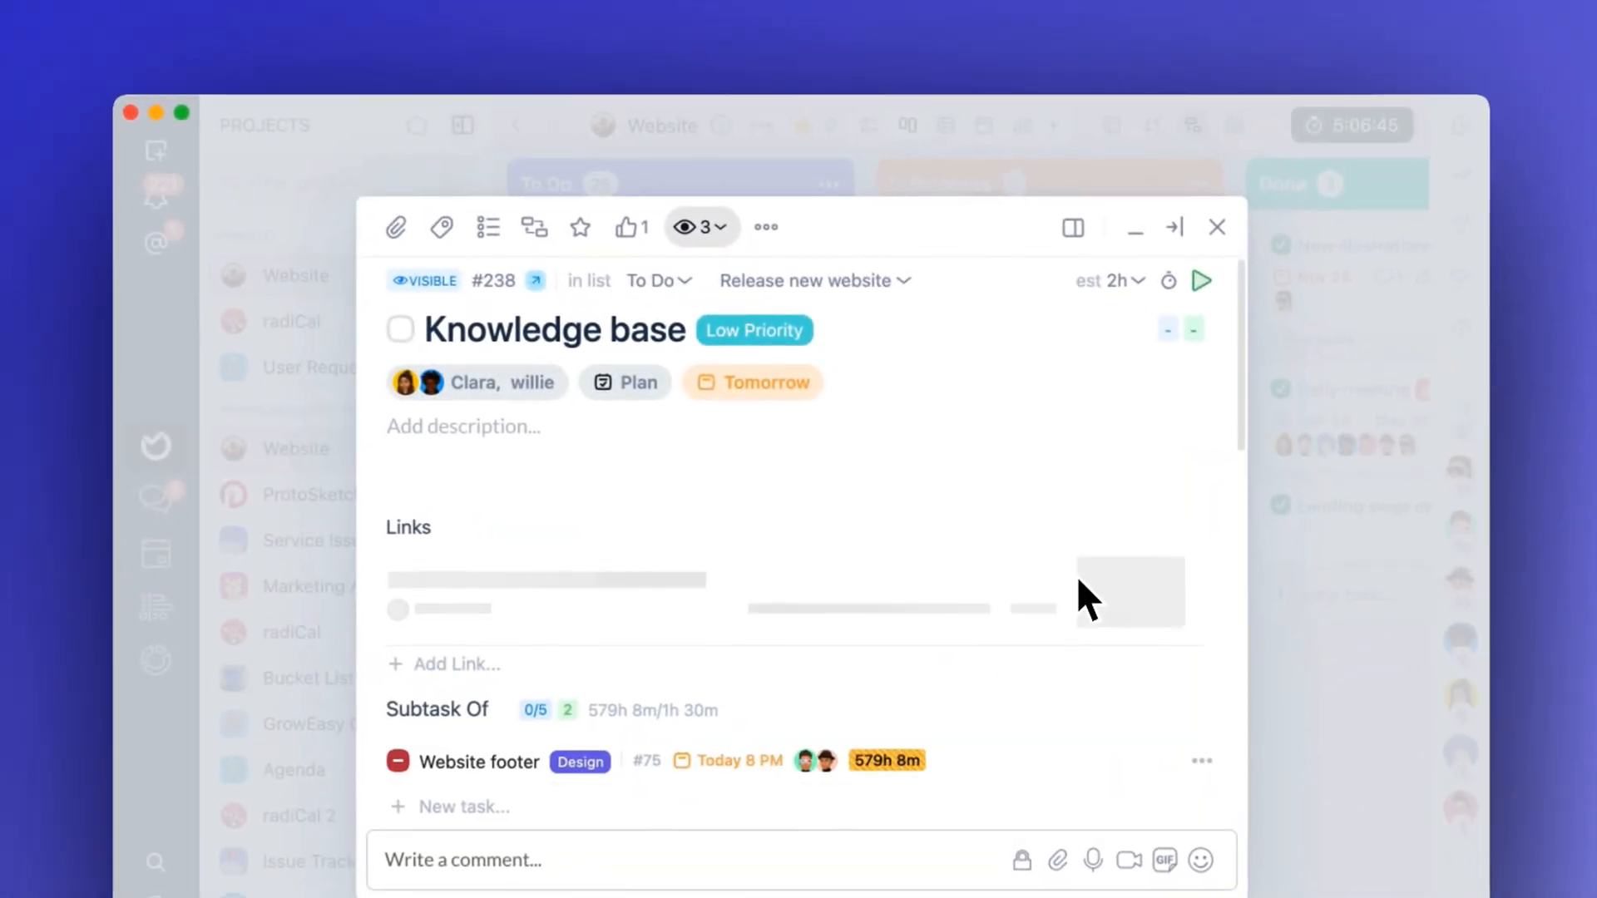